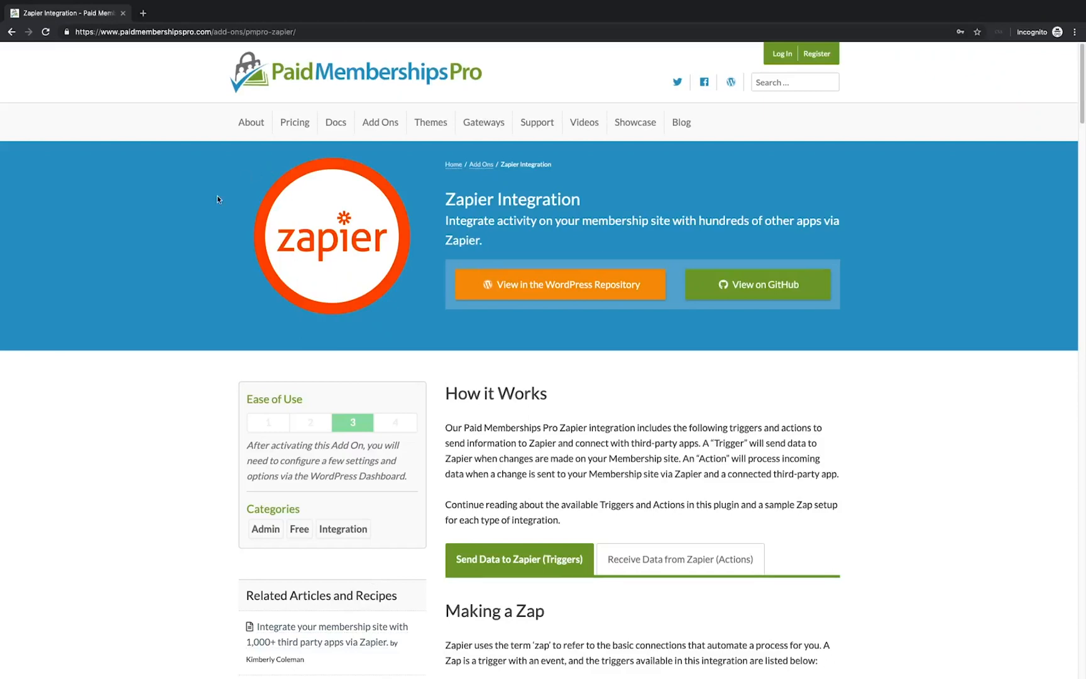
- Scroll through the PMPro Zapier documentation, then switch to the spreadsheet tab
{"action": "scroll", "scroll_direction": "down", "scroll_amount": 3}
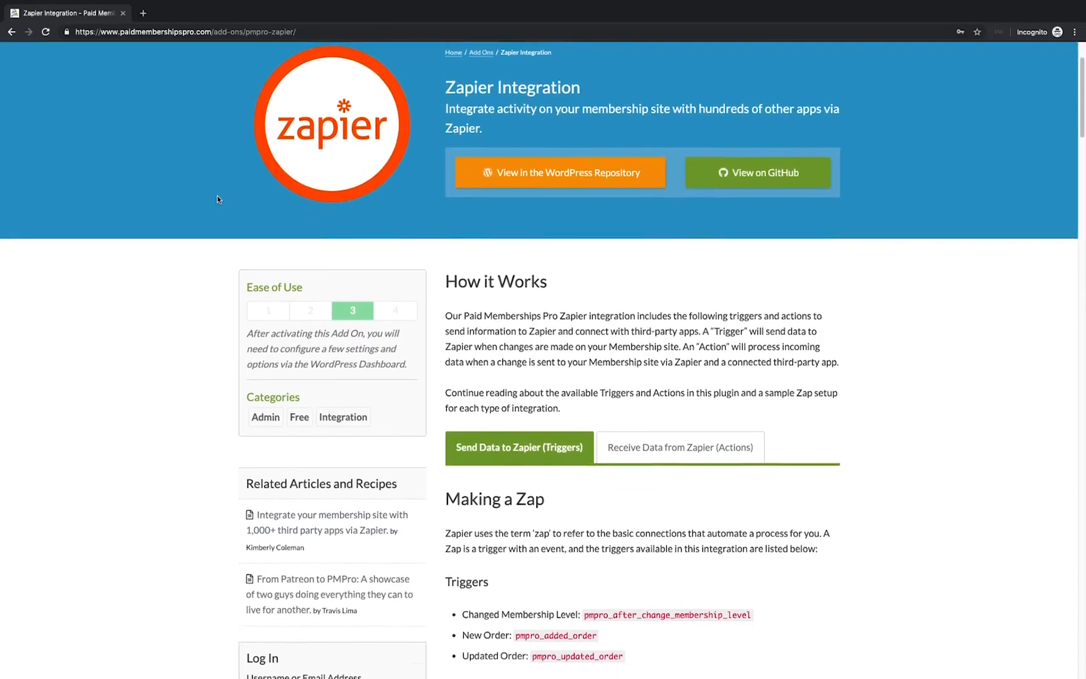
{"action": "scroll", "scroll_direction": "down", "scroll_amount": 3}
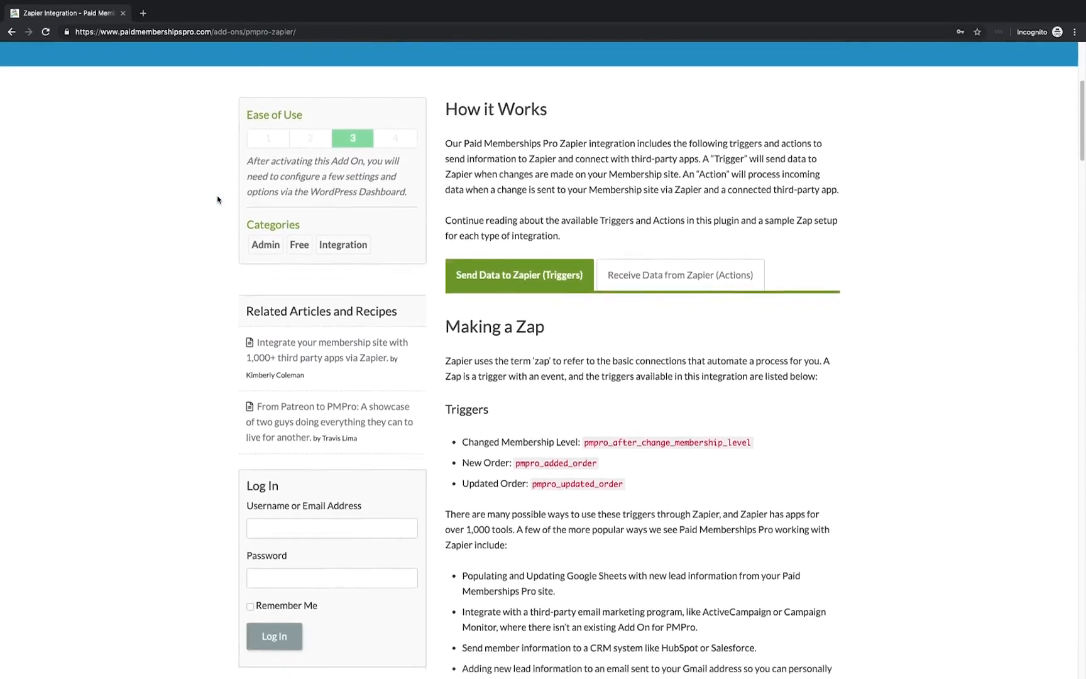
{"action": "scroll", "scroll_direction": "down", "scroll_amount": 3}
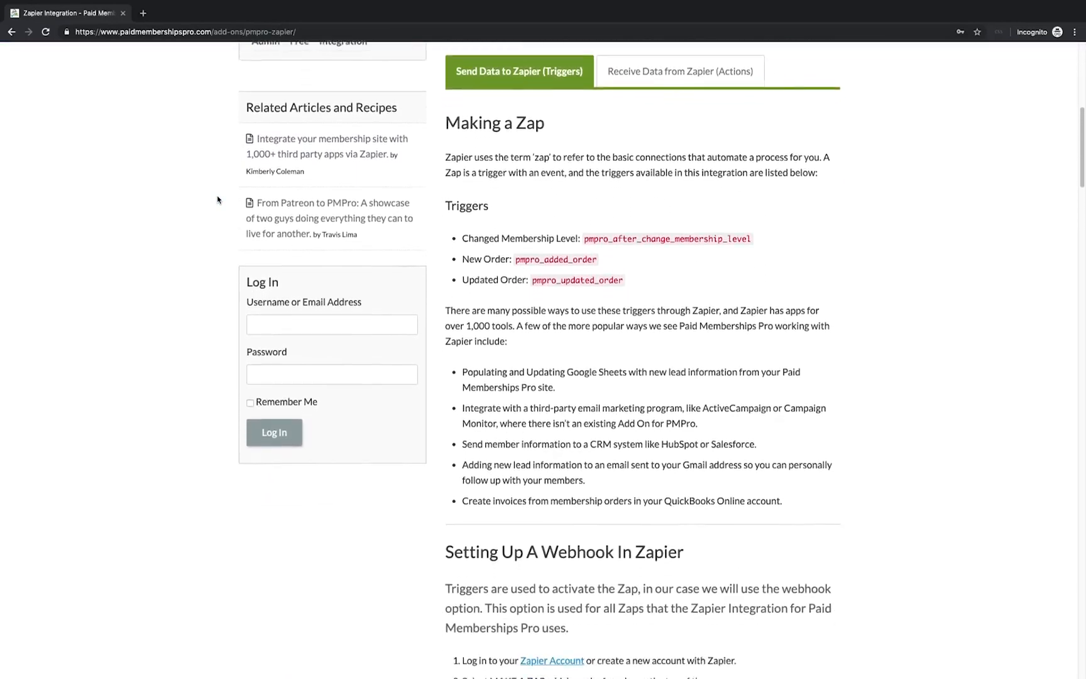
{"action": "scroll", "scroll_direction": "down", "scroll_amount": 3}
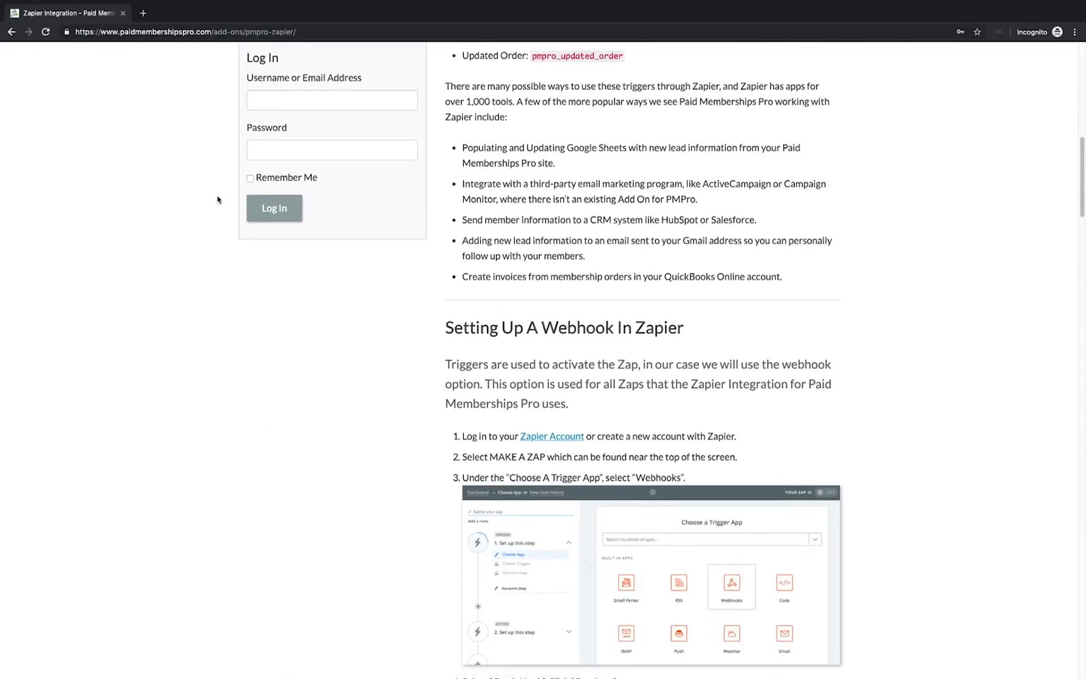
{"action": "scroll", "scroll_direction": "down", "scroll_amount": 3}
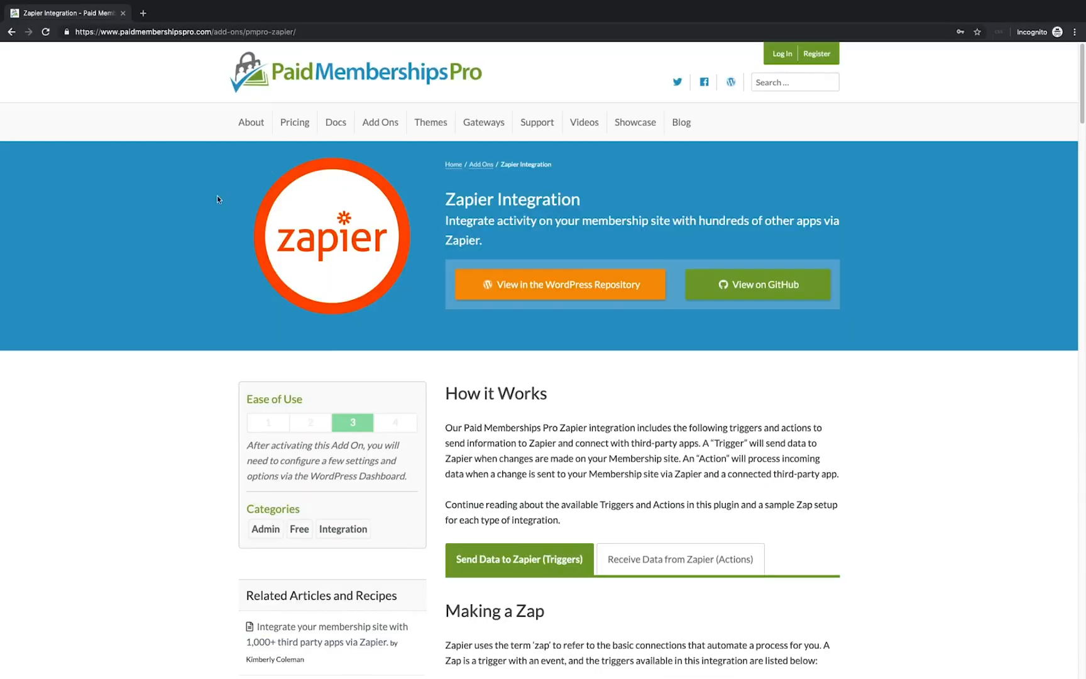
{"action": "scroll", "scroll_direction": "down", "scroll_amount": 3}
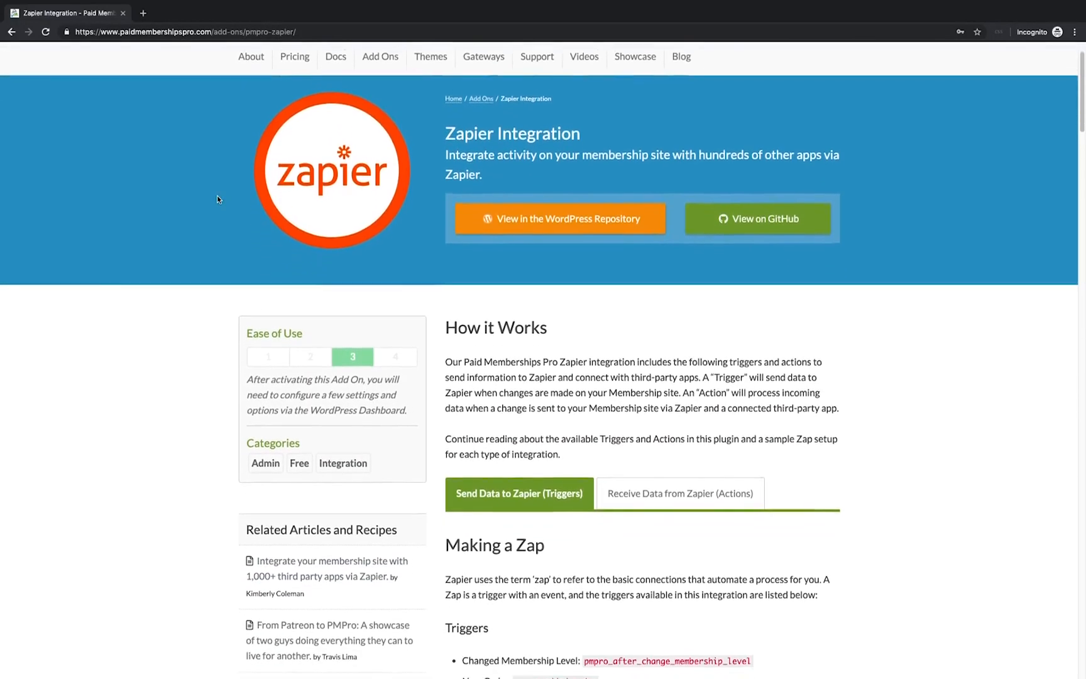
{"action": "left_click", "coordinate": [456, 19]}
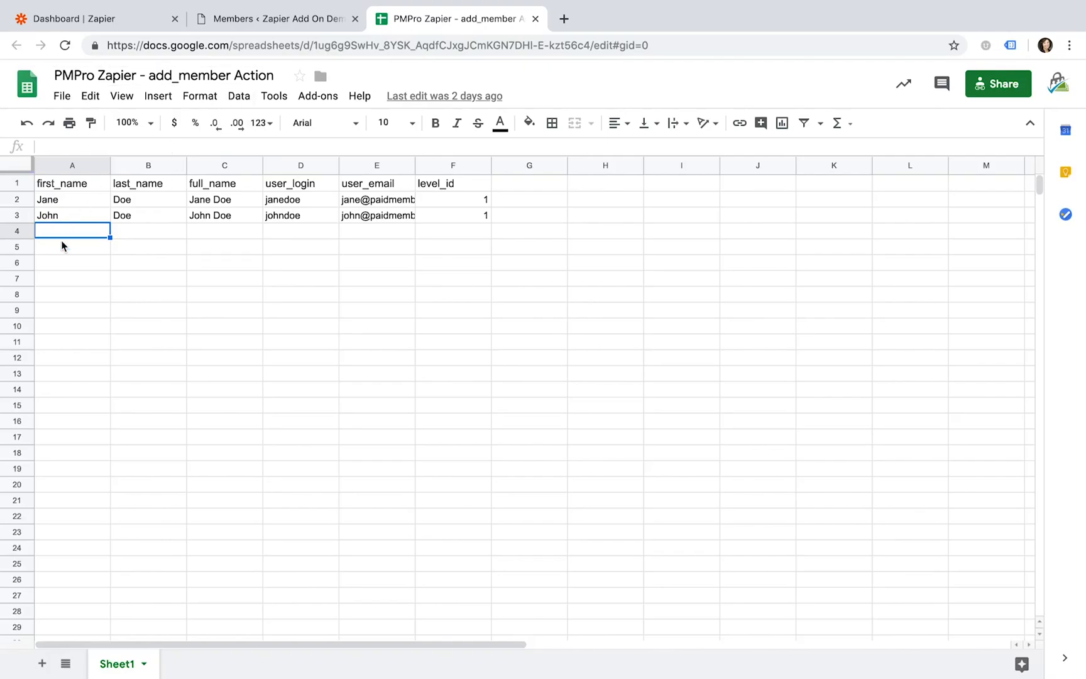
{"action": "type", "text": "Jeremy"}
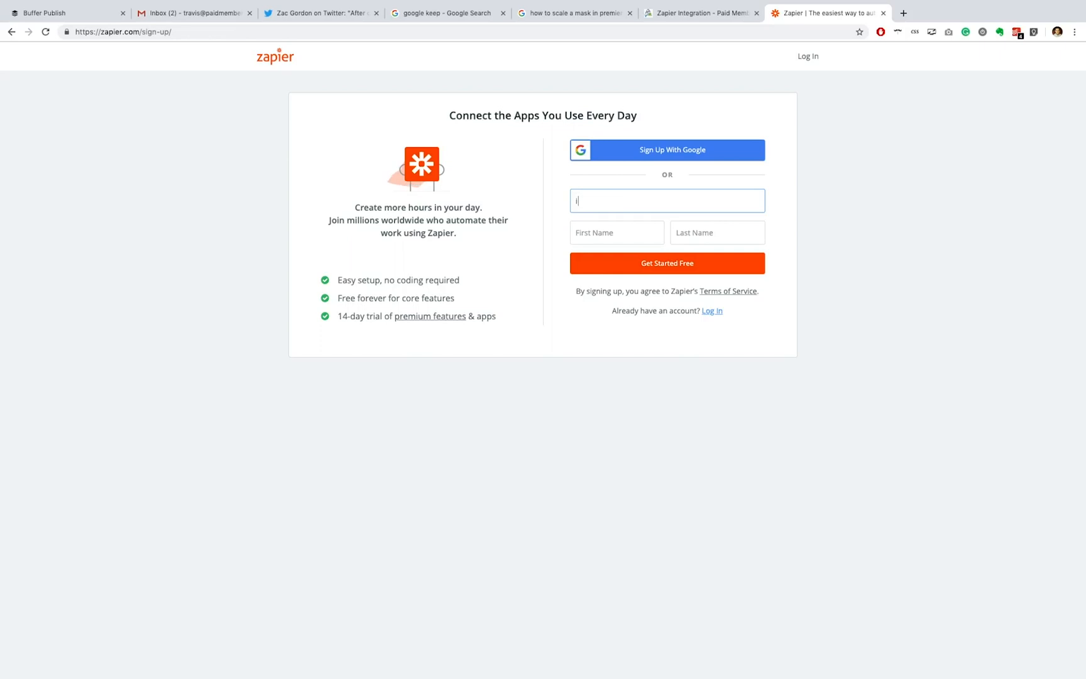
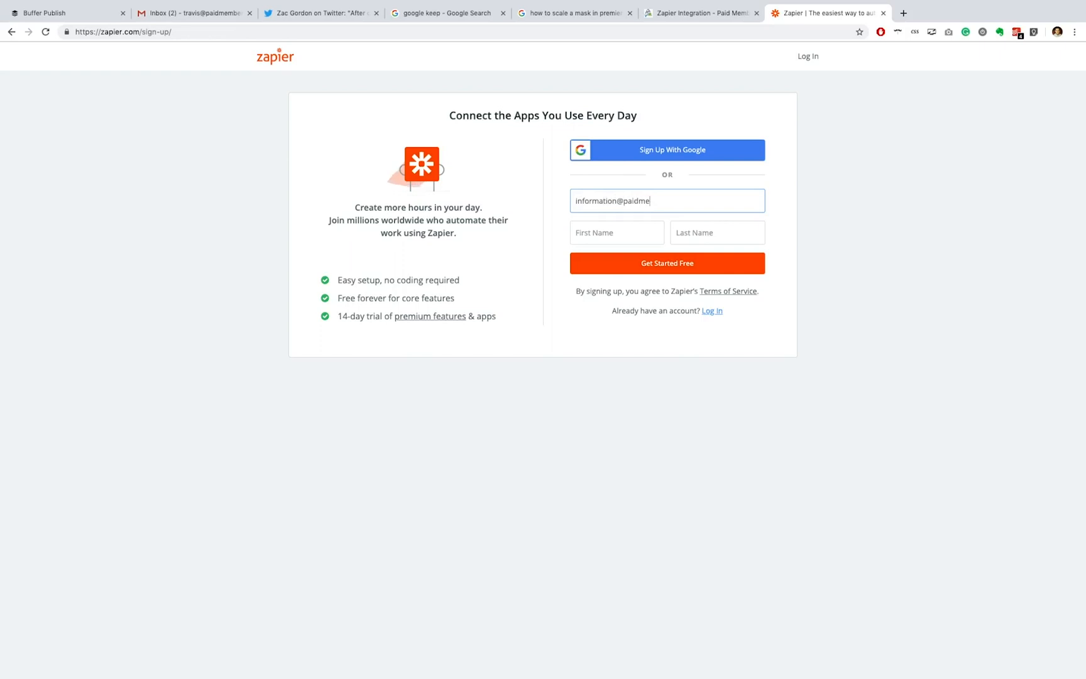
- Add column headers user_email, level_id and user_login to the first row
{"action": "left_click", "coordinate": [699, 13]}
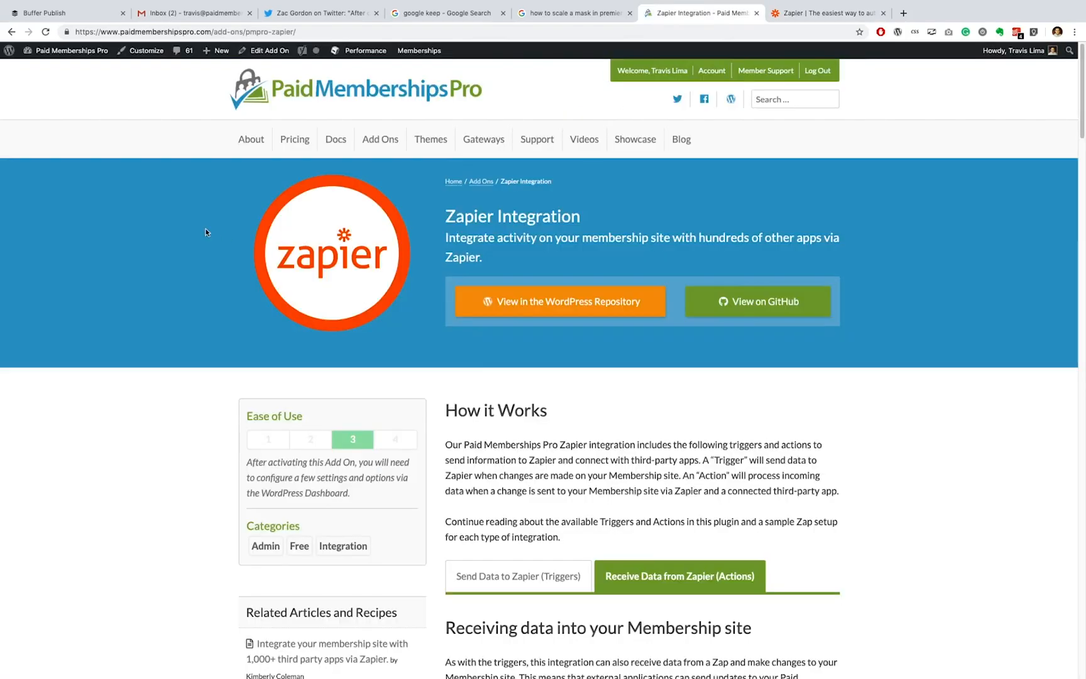
{"action": "mouse_move", "coordinate": [559, 300]}
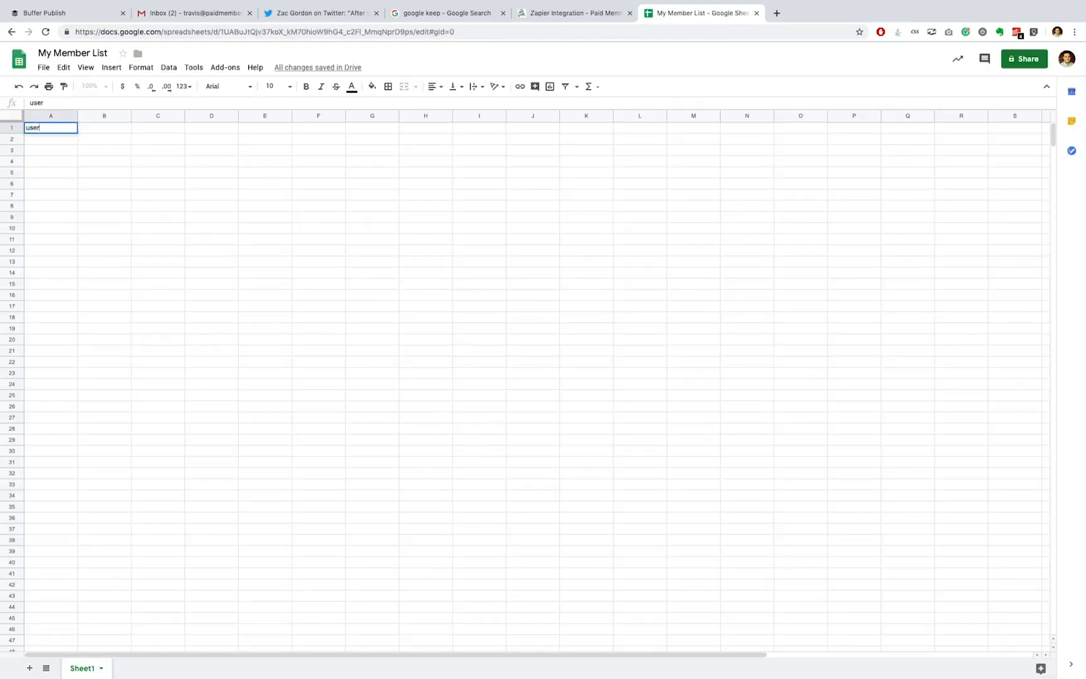
{"action": "type", "text": "_email"}
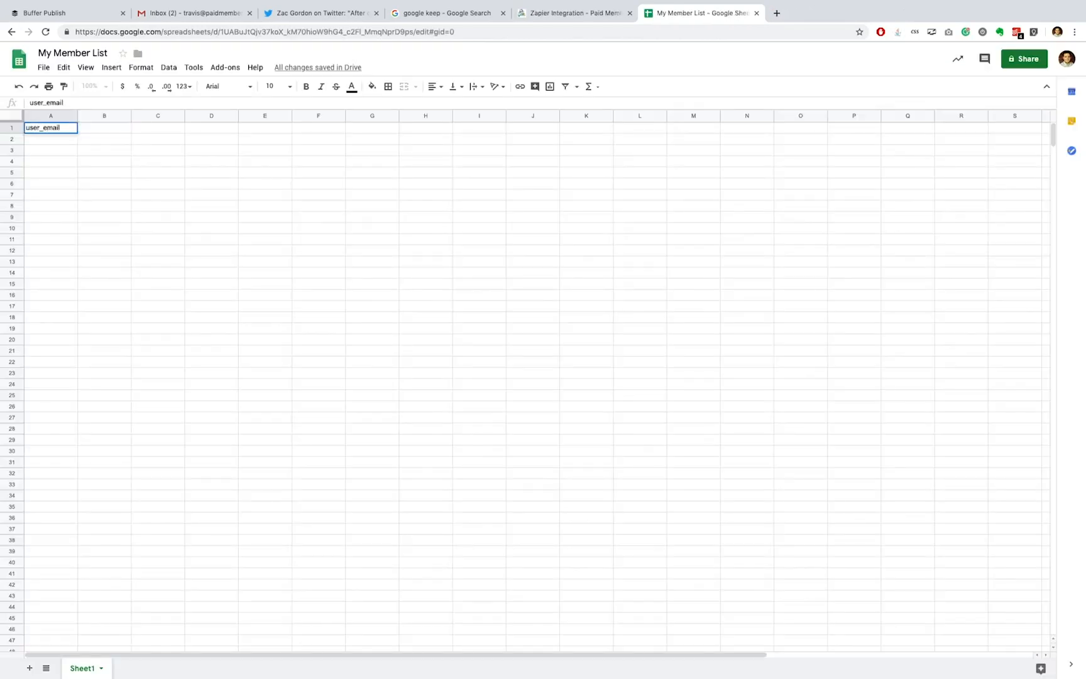
{"action": "type", "text": "level_id"}
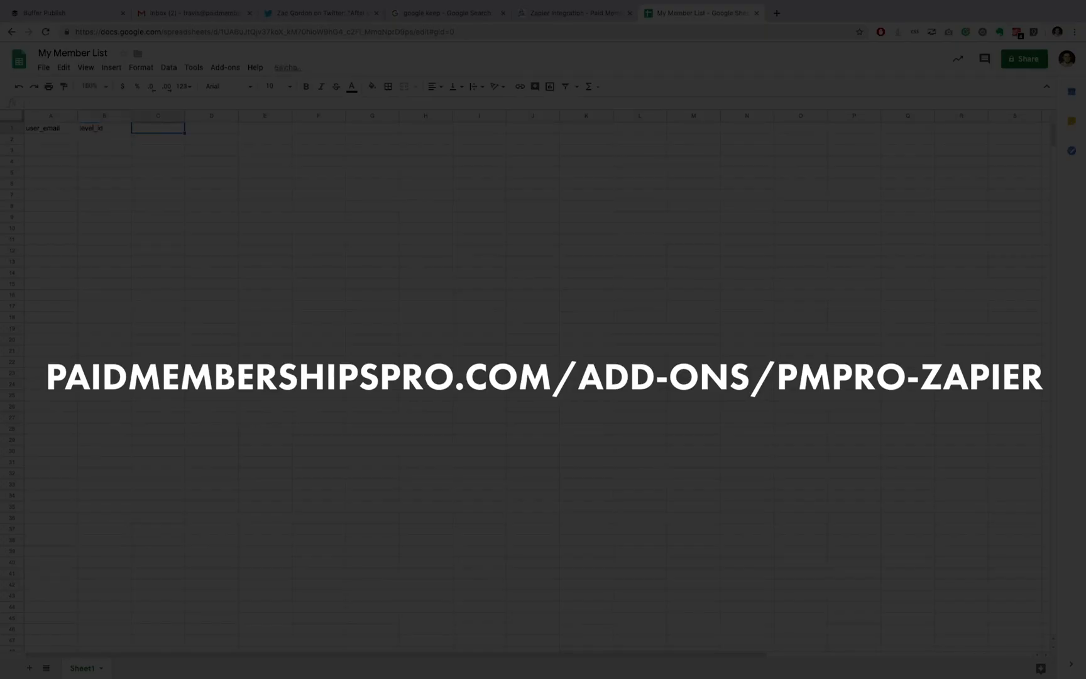
{"action": "type", "text": "user_login"}
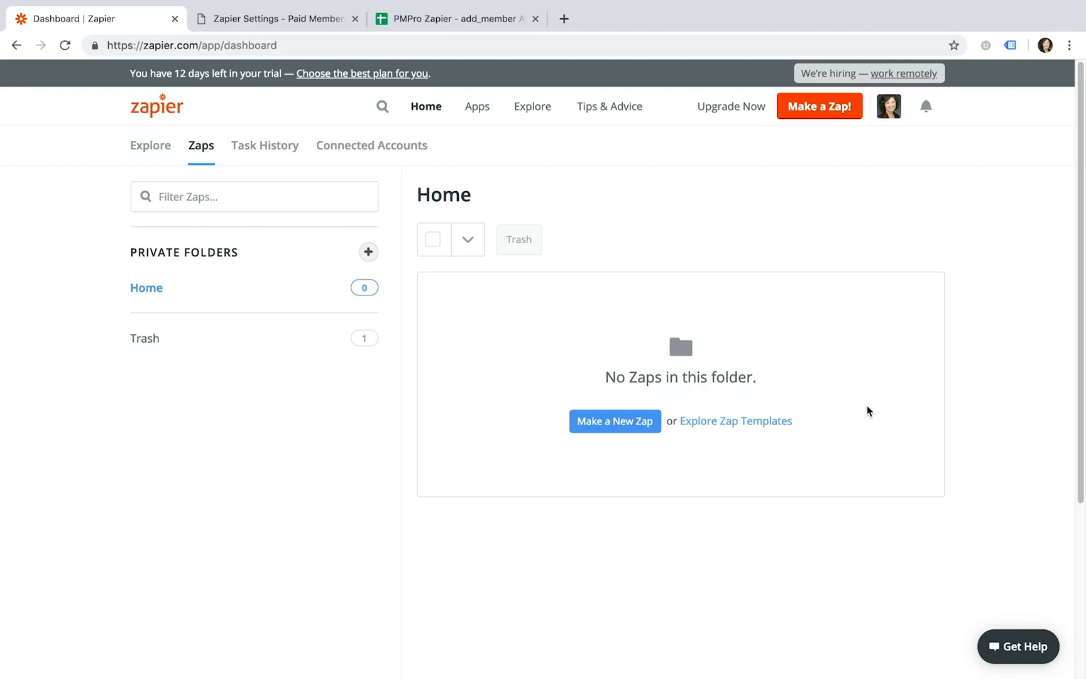
{"action": "mouse_move", "coordinate": [614, 421]}
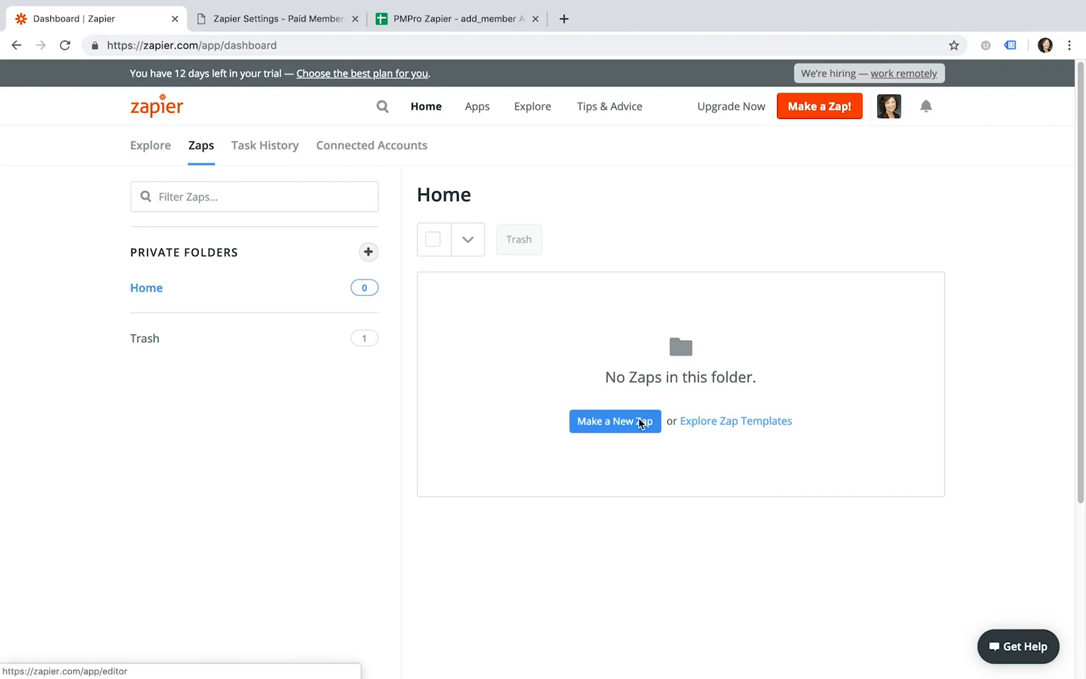
- Create a new Zap with a Google Sheets New Spreadsheet Row trigger and save it
{"action": "left_click", "coordinate": [614, 420]}
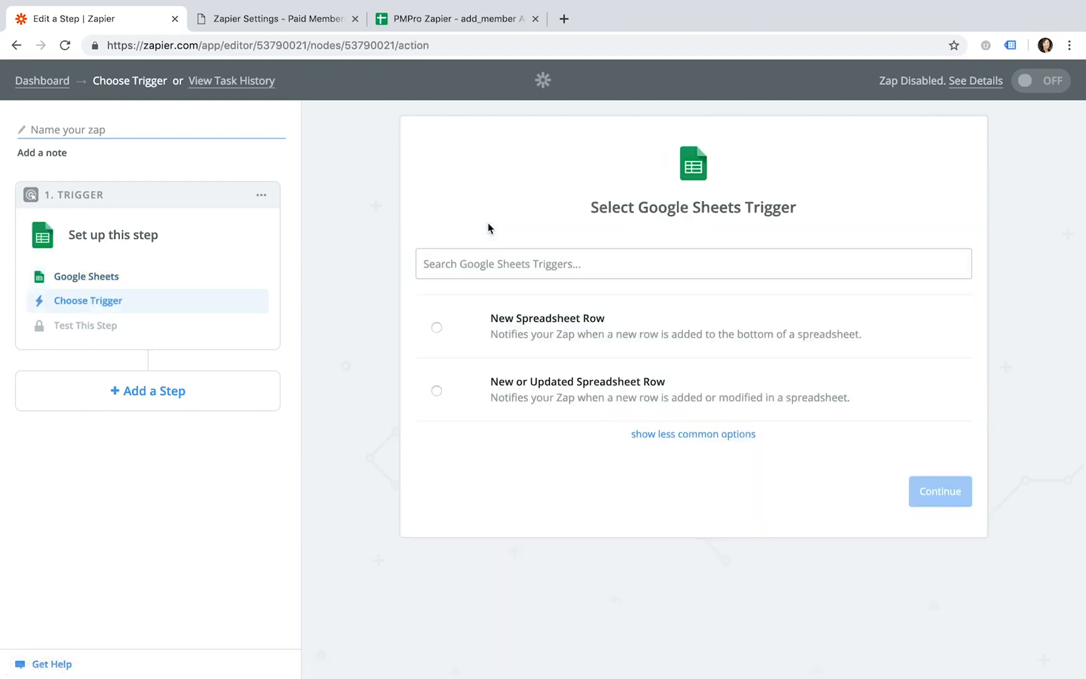
{"action": "left_click", "coordinate": [436, 326]}
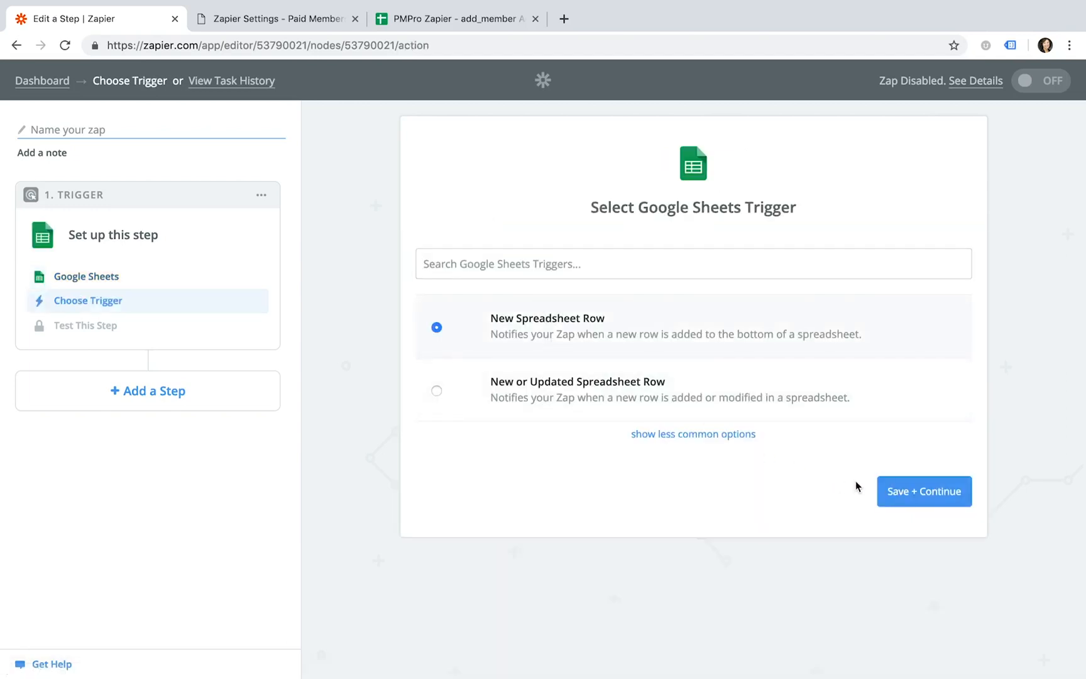
{"action": "left_click", "coordinate": [923, 491]}
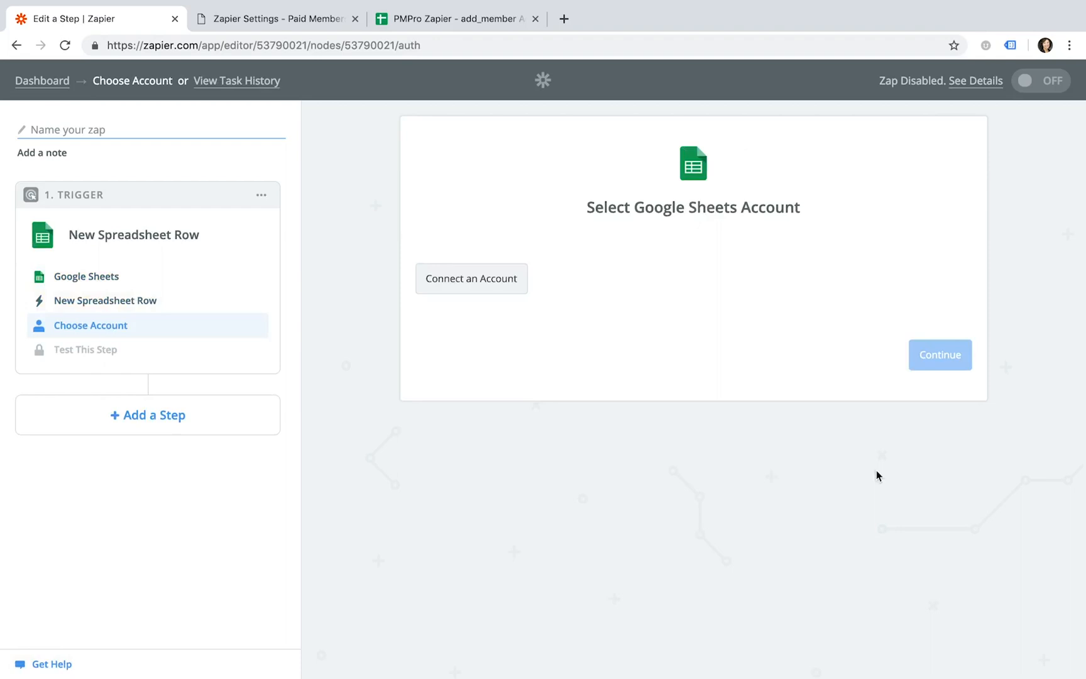
- Connect and authorize the Google account for the Google Sheets trigger
{"action": "left_click", "coordinate": [471, 279]}
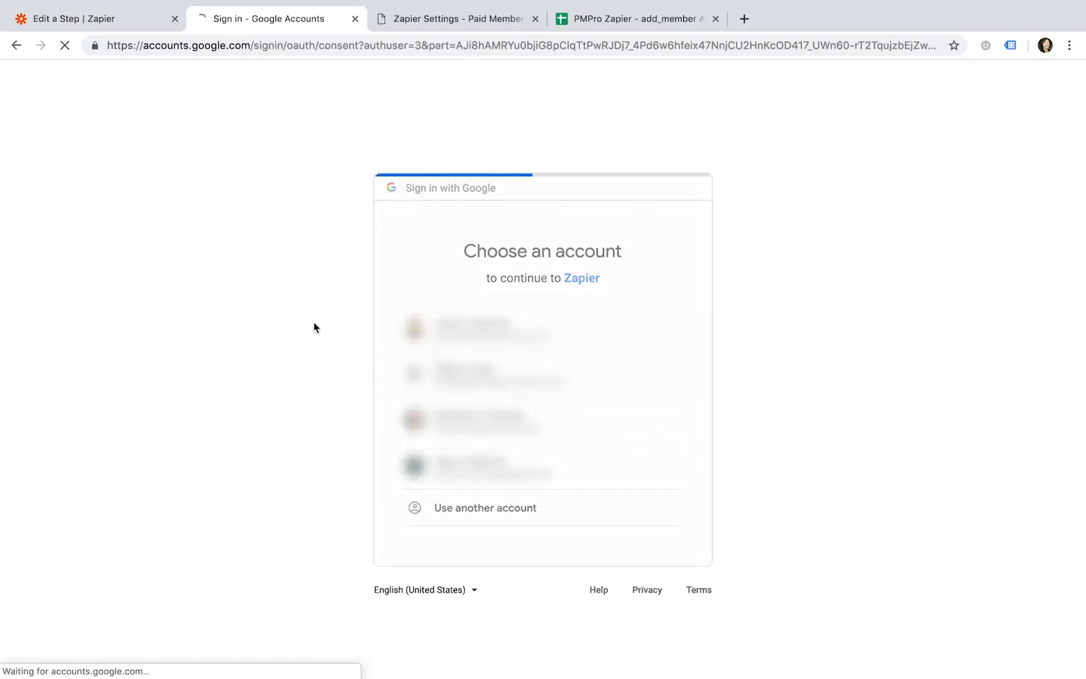
{"action": "left_click", "coordinate": [484, 328]}
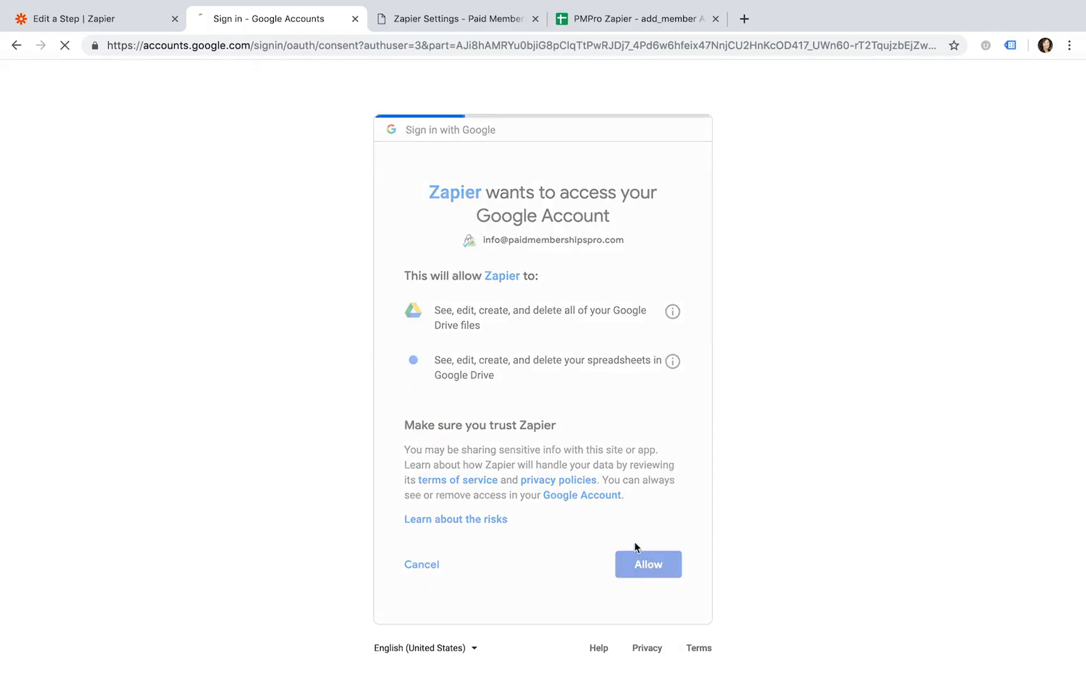
{"action": "left_click", "coordinate": [647, 564]}
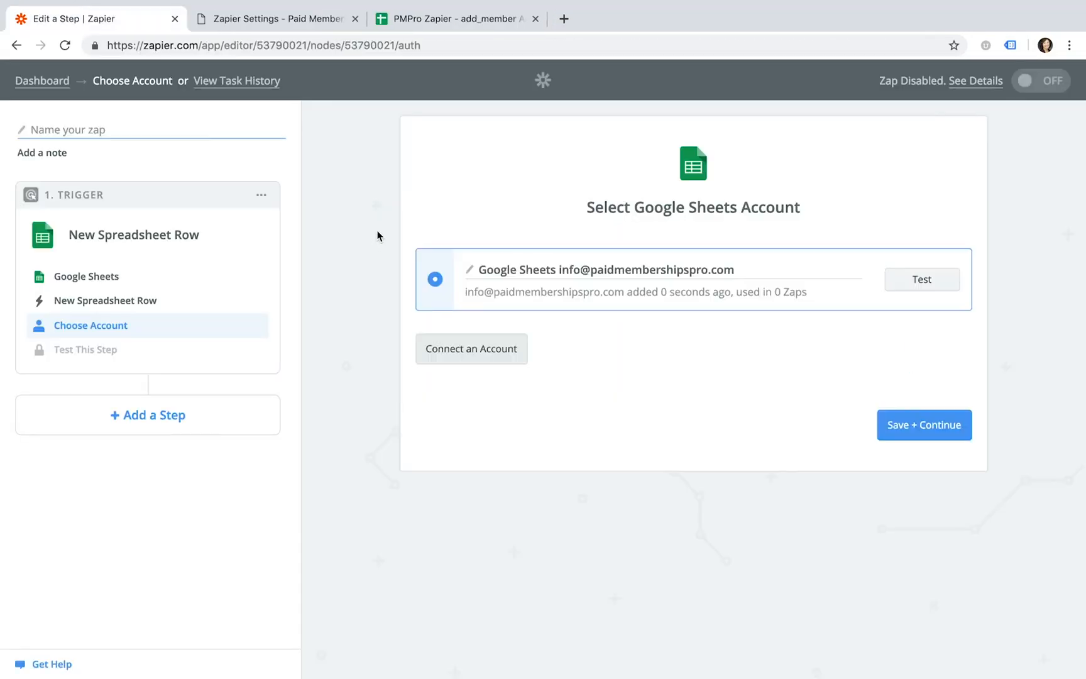
{"action": "left_click", "coordinate": [924, 425]}
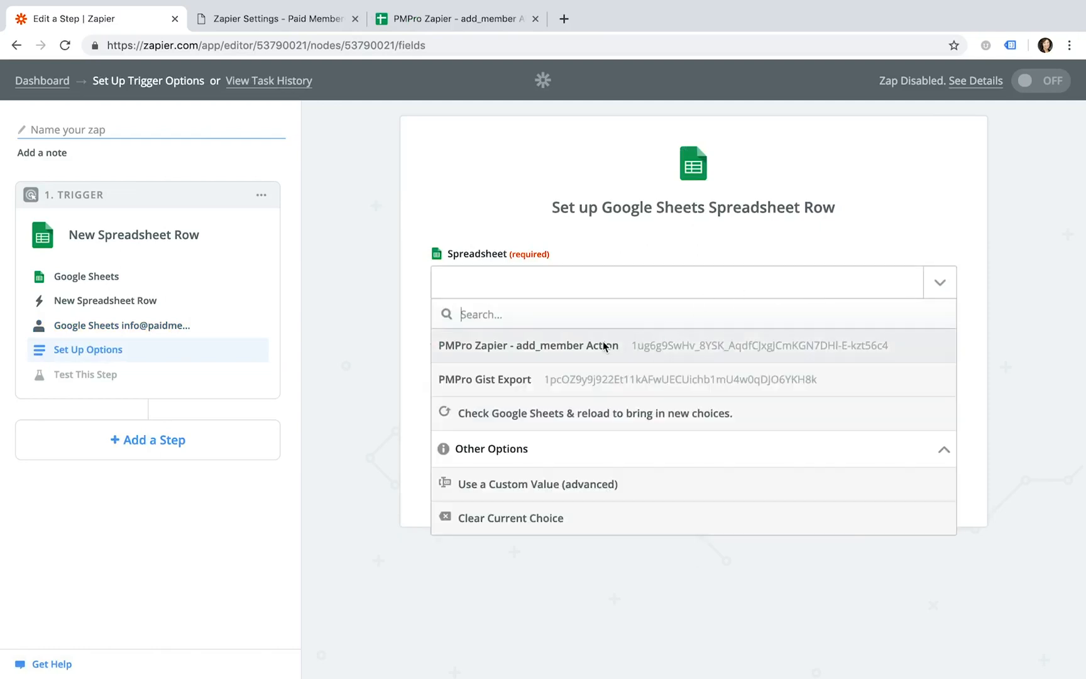
- Use the PMPro Zapier - add_member Action spreadsheet and pick Row A as the sample
{"action": "left_click", "coordinate": [528, 345]}
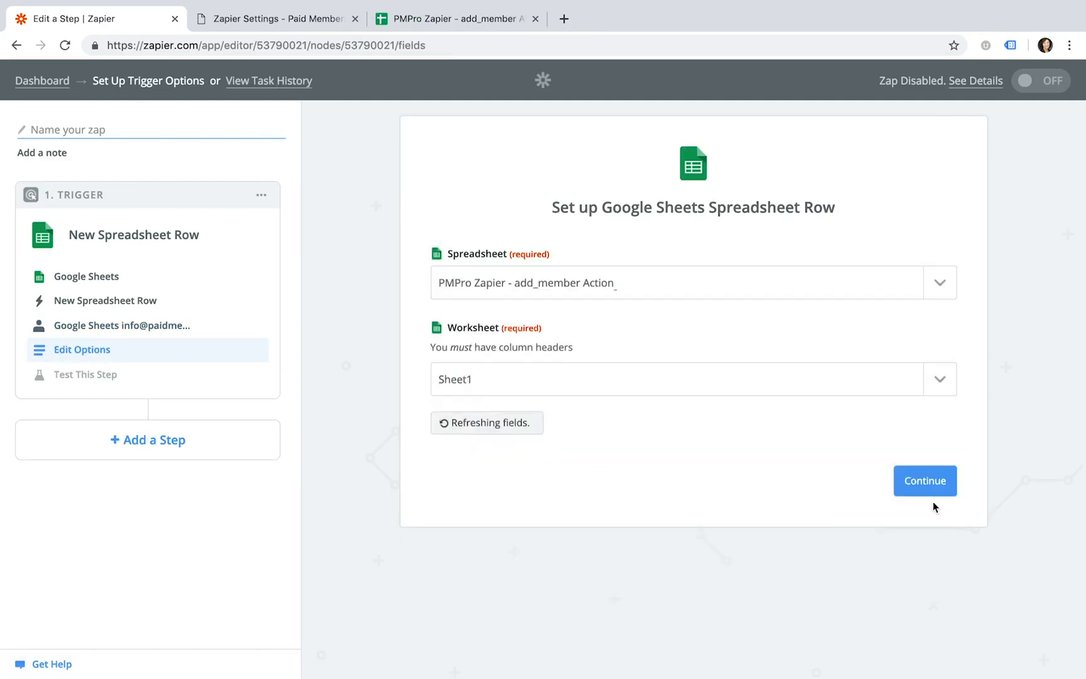
{"action": "left_click", "coordinate": [924, 480]}
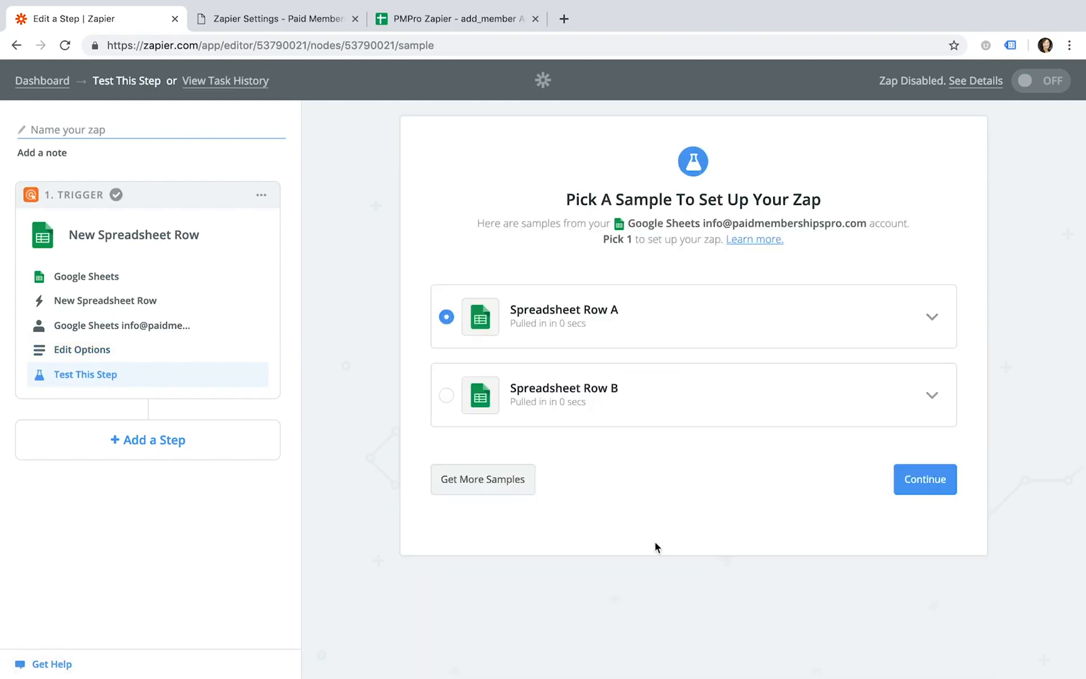
{"action": "mouse_move", "coordinate": [911, 335]}
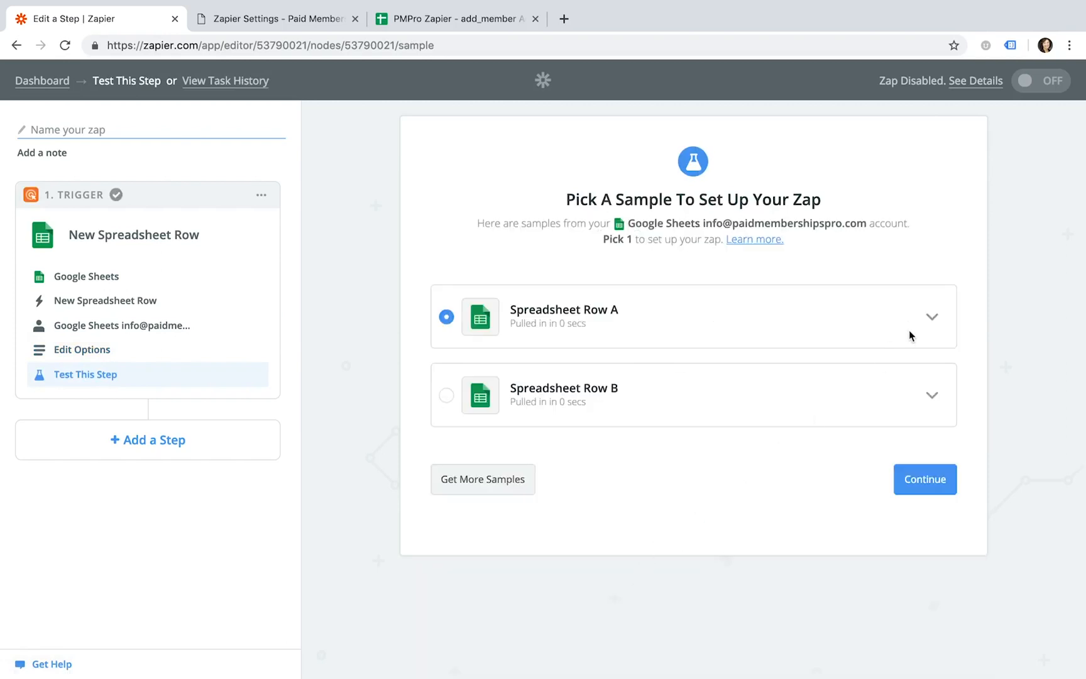
{"action": "left_click", "coordinate": [932, 317]}
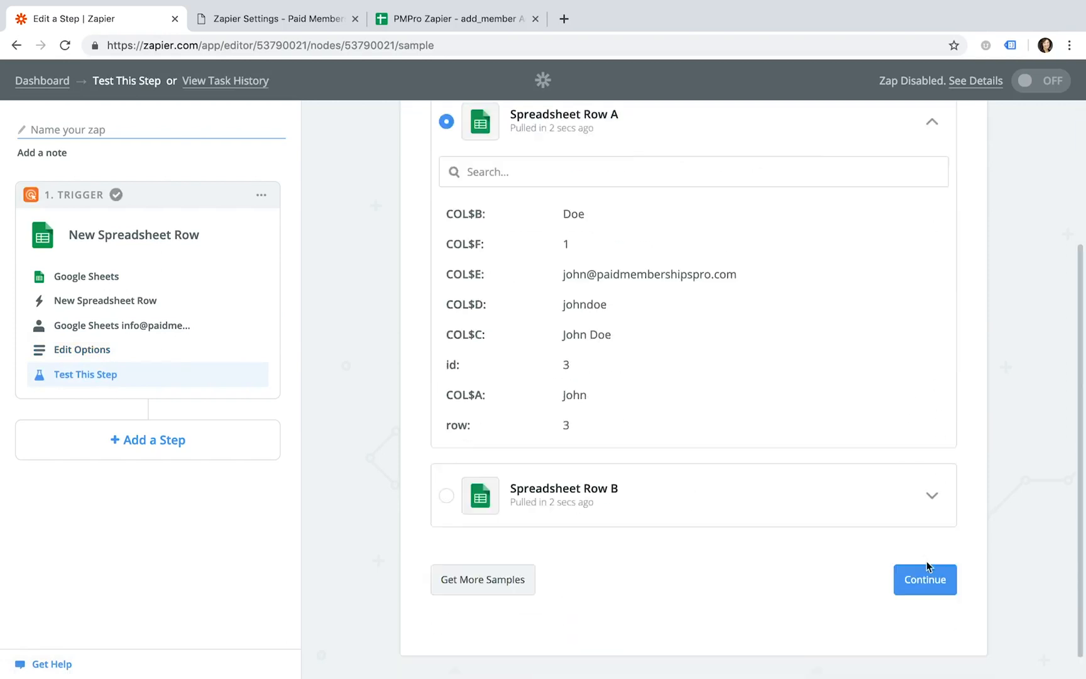
{"action": "left_click", "coordinate": [924, 579]}
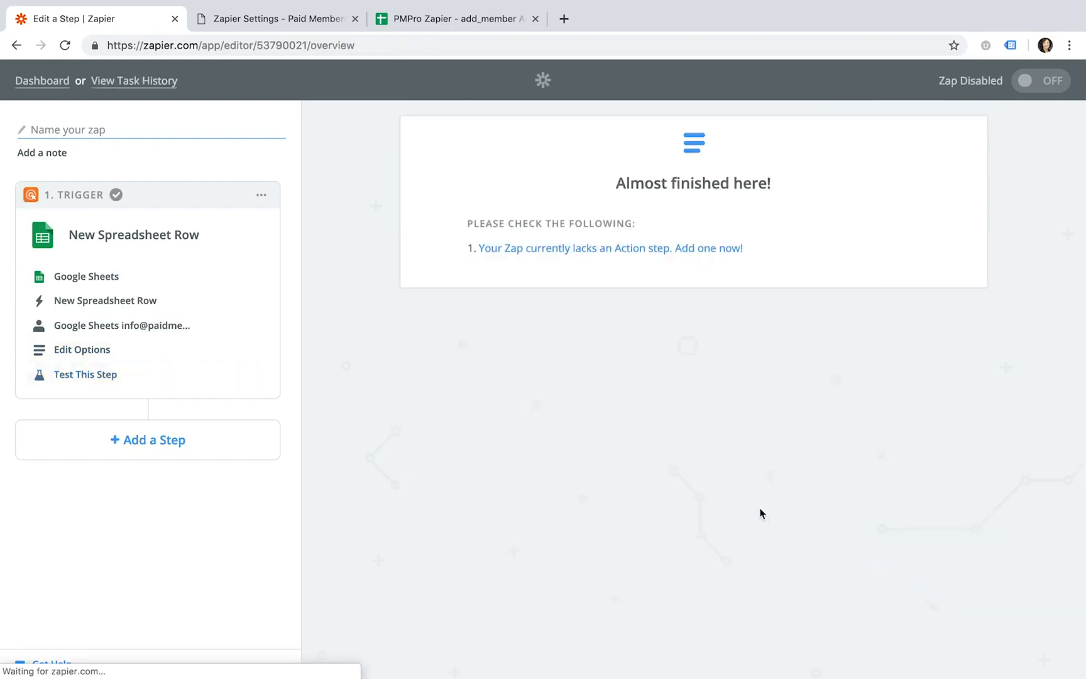
{"action": "mouse_move", "coordinate": [646, 335]}
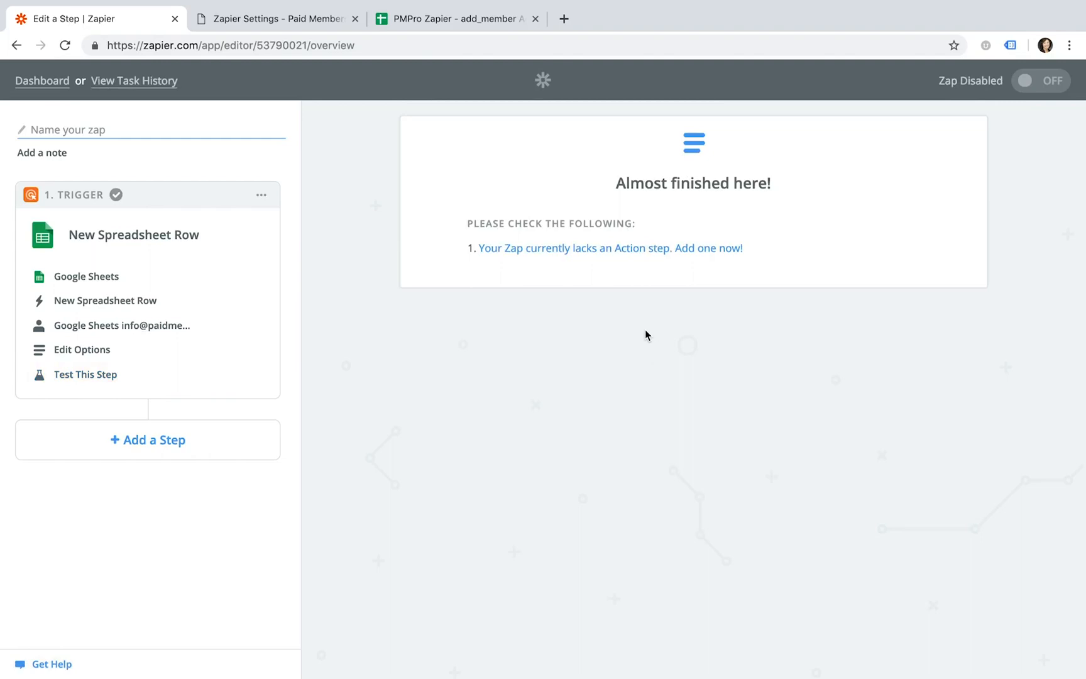
{"action": "mouse_move", "coordinate": [645, 320]}
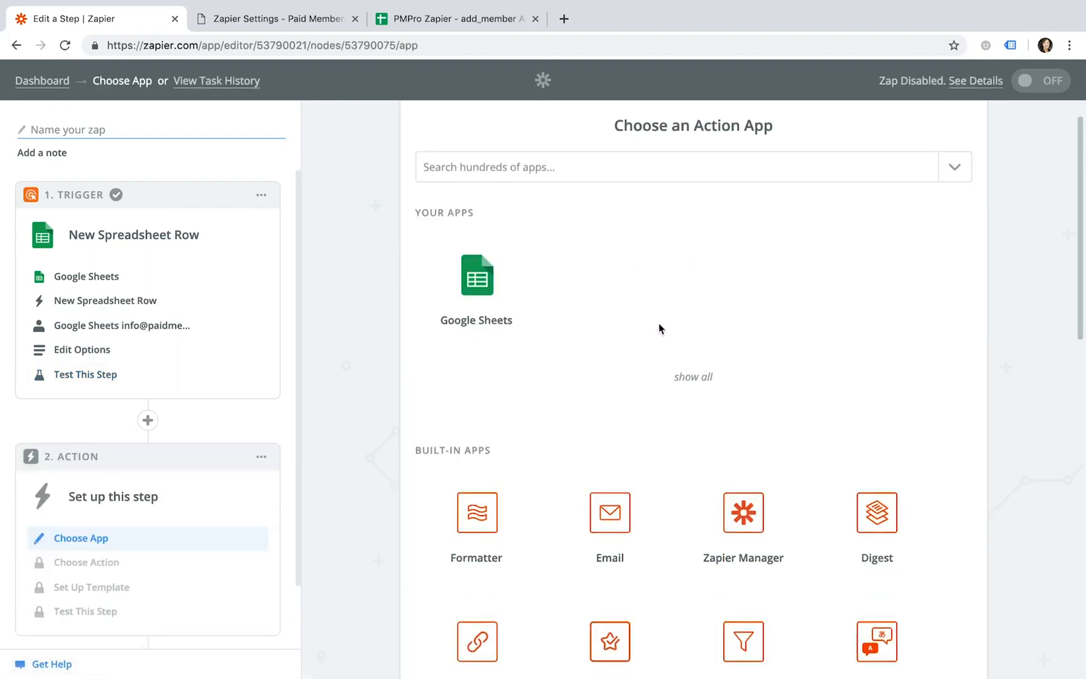
- Add a Webhooks by Zapier GET action and bring up the PMPro Zapier settings
{"action": "scroll", "scroll_direction": "down", "scroll_amount": 3}
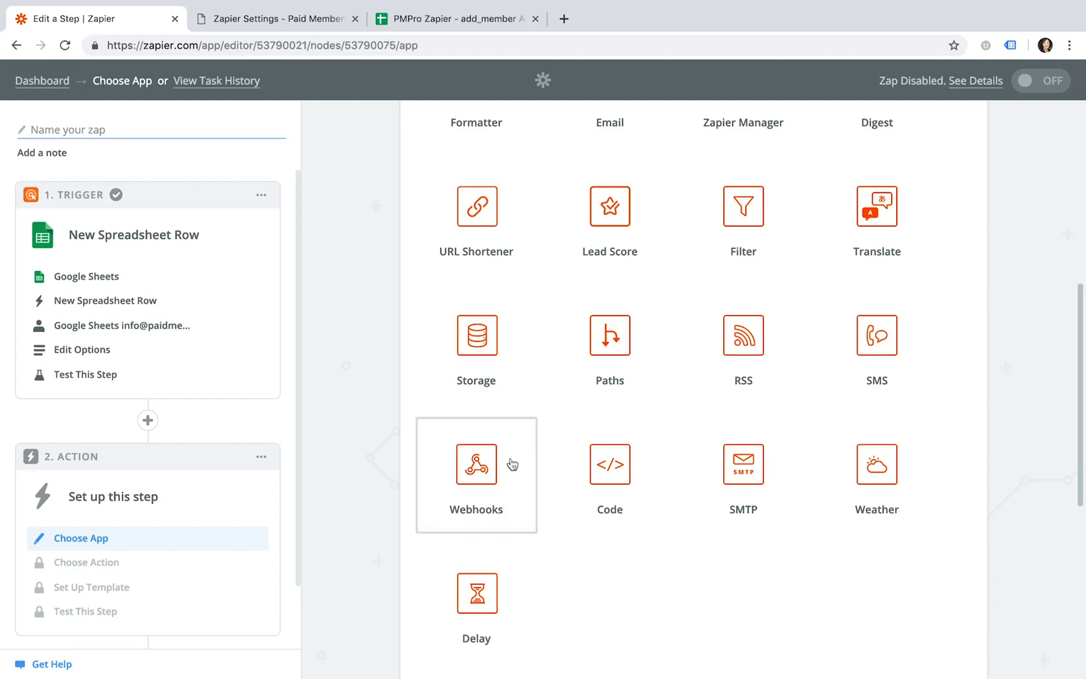
{"action": "left_click", "coordinate": [476, 464]}
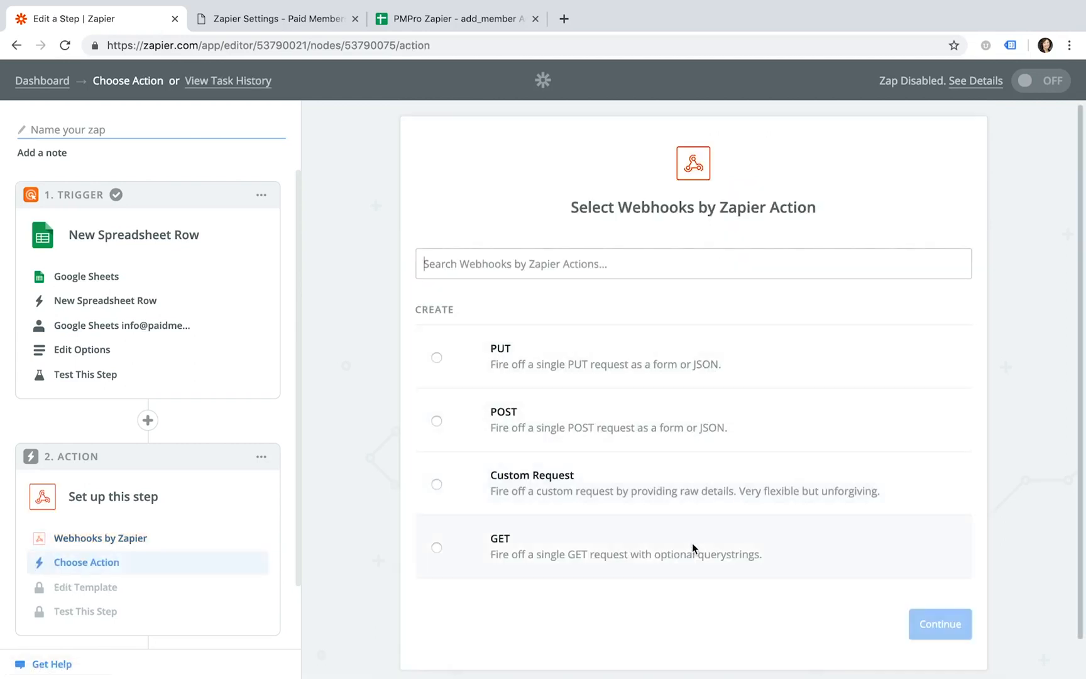
{"action": "left_click", "coordinate": [939, 624]}
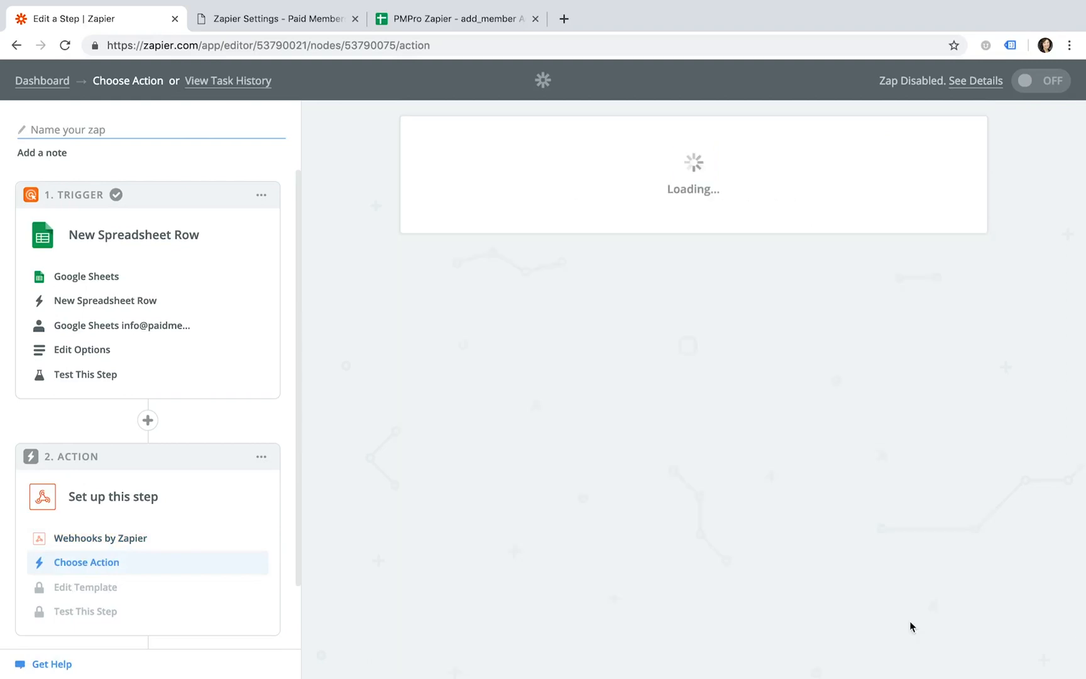
{"action": "left_click", "coordinate": [274, 19]}
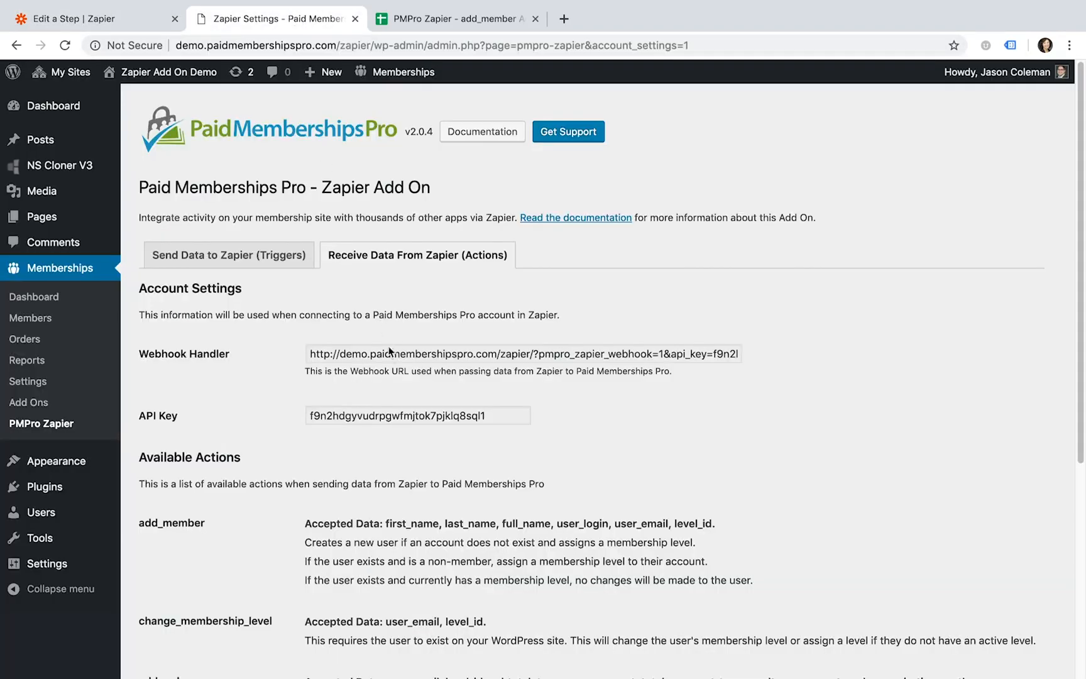
- Copy the PMPro Webhook Handler URL and go back to the Zapier step editor
{"action": "triple_click", "coordinate": [522, 353]}
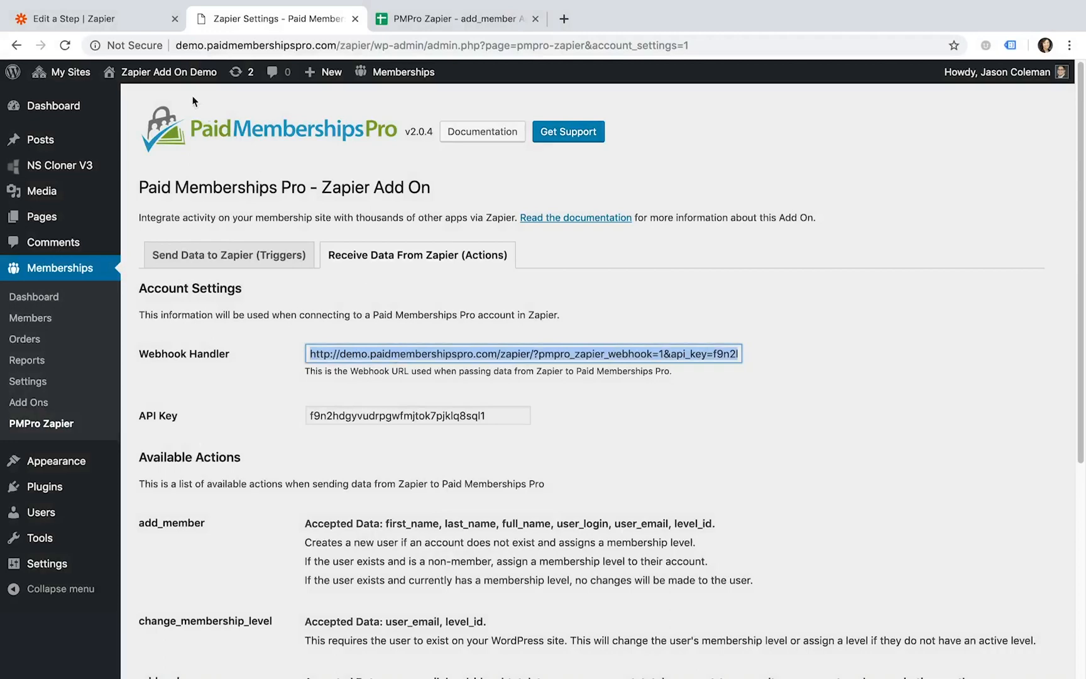
{"action": "left_click", "coordinate": [90, 19]}
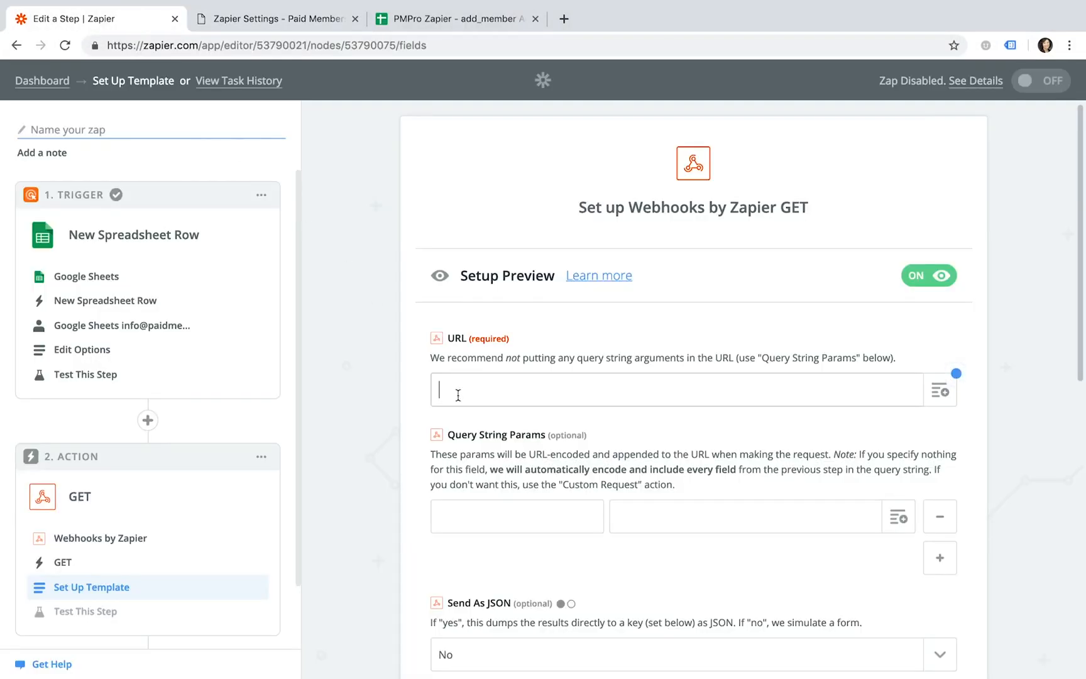
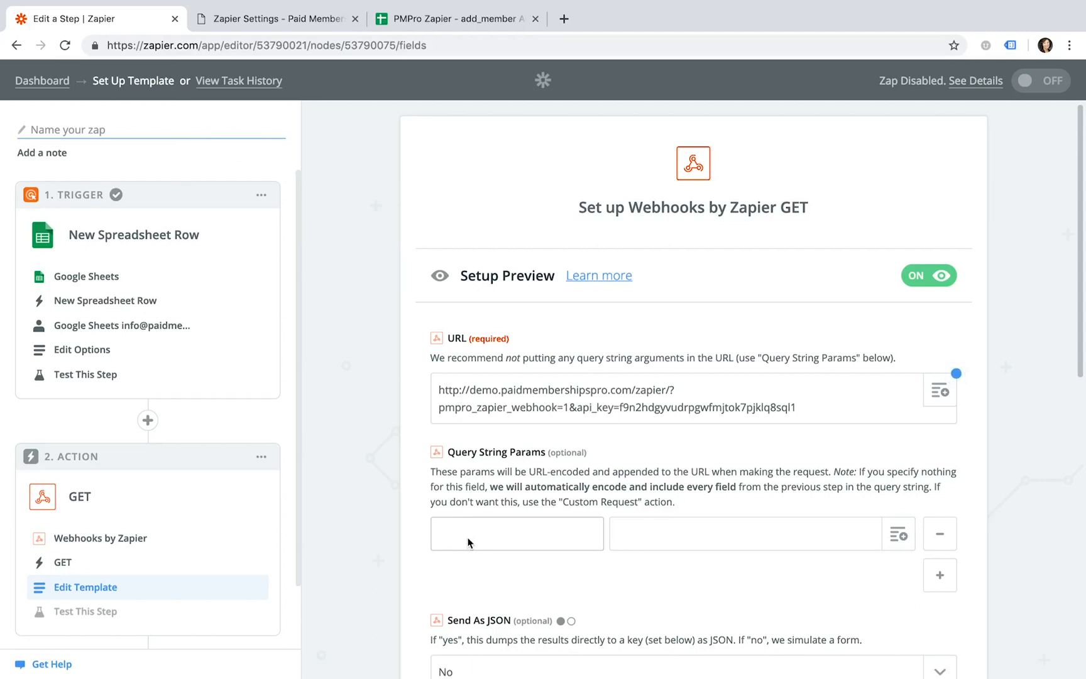
- Set the GET URL to the PMPro webhook handler with query param action=add_member
{"action": "type", "text": "action"}
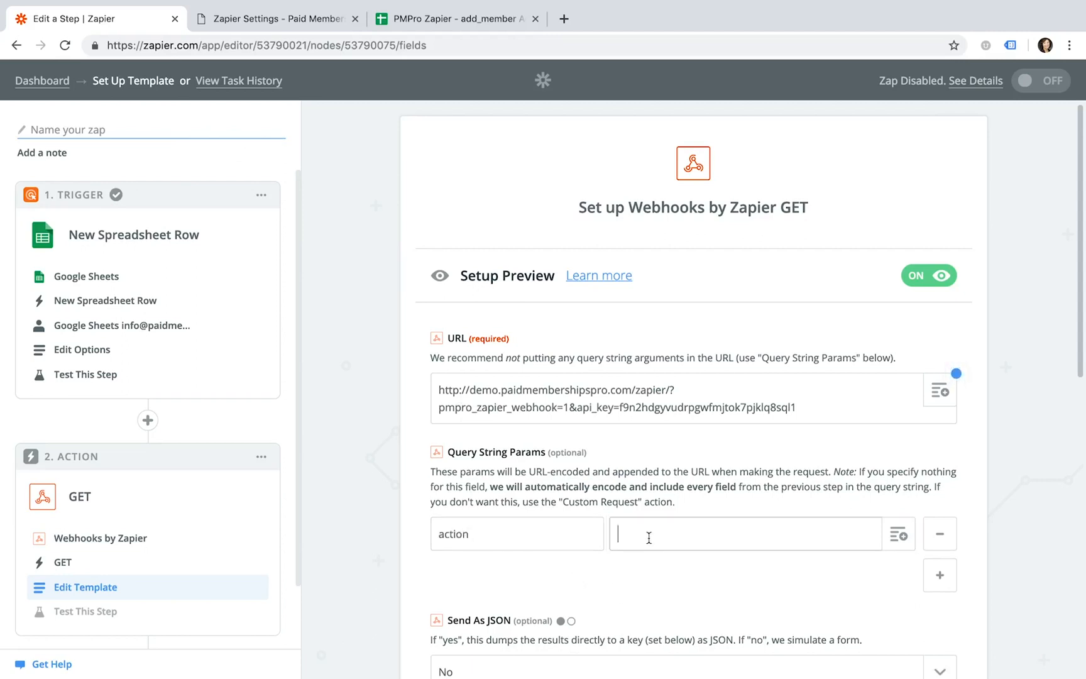
{"action": "type", "text": "add_member"}
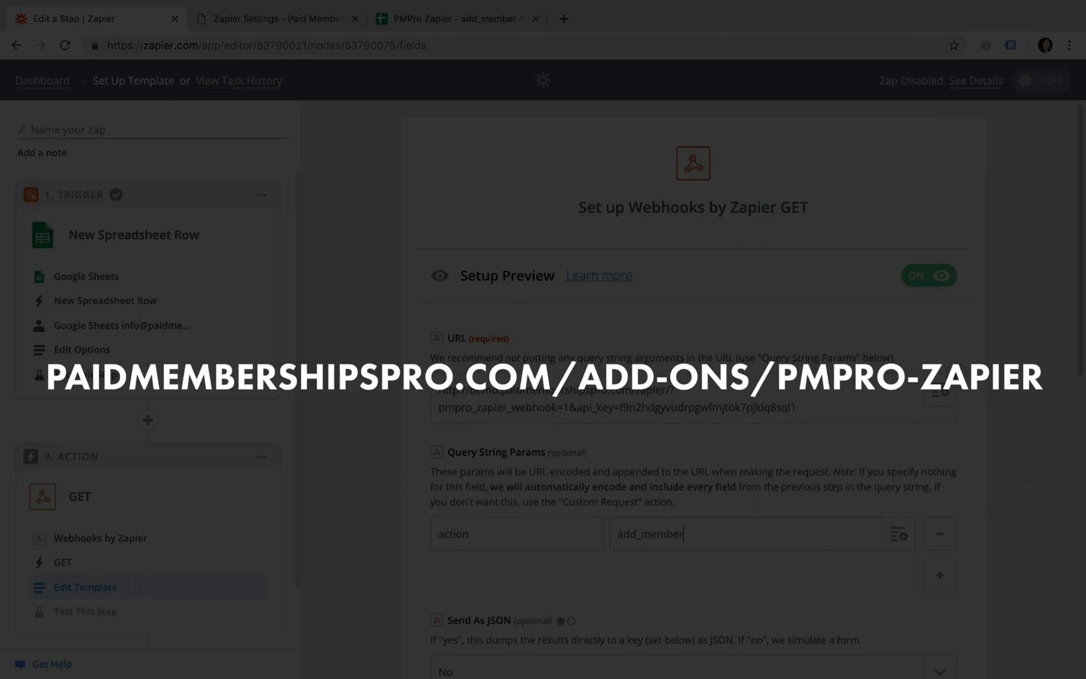
{"action": "left_click", "coordinate": [939, 575]}
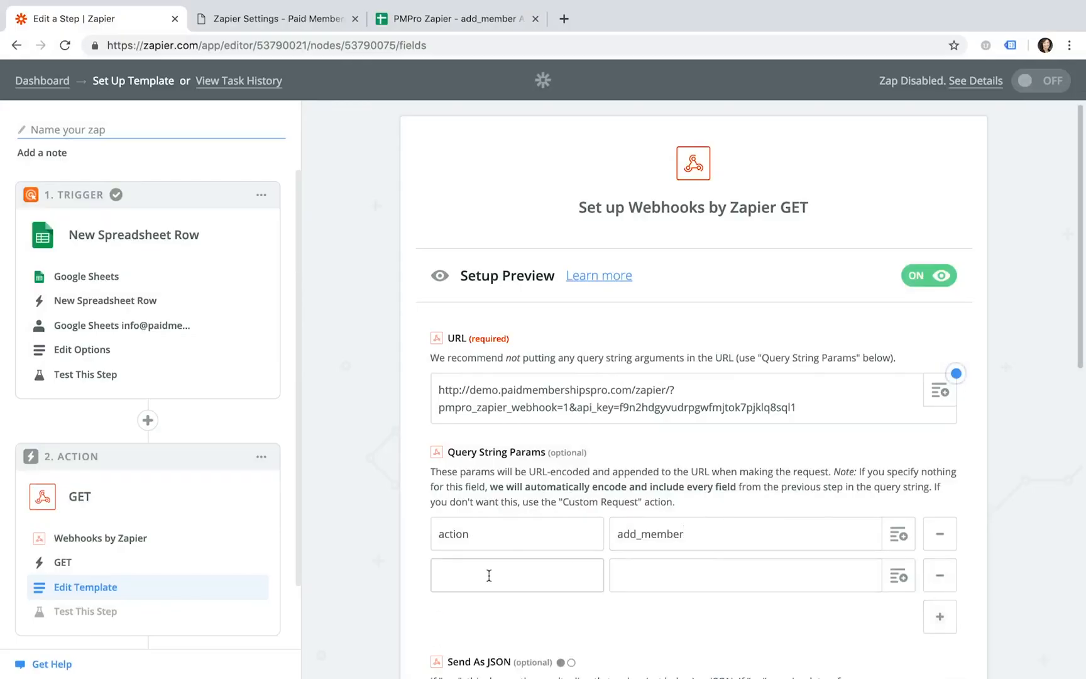
- Map first_name and user_login query params to the sheet row's values
{"action": "left_click", "coordinate": [898, 575]}
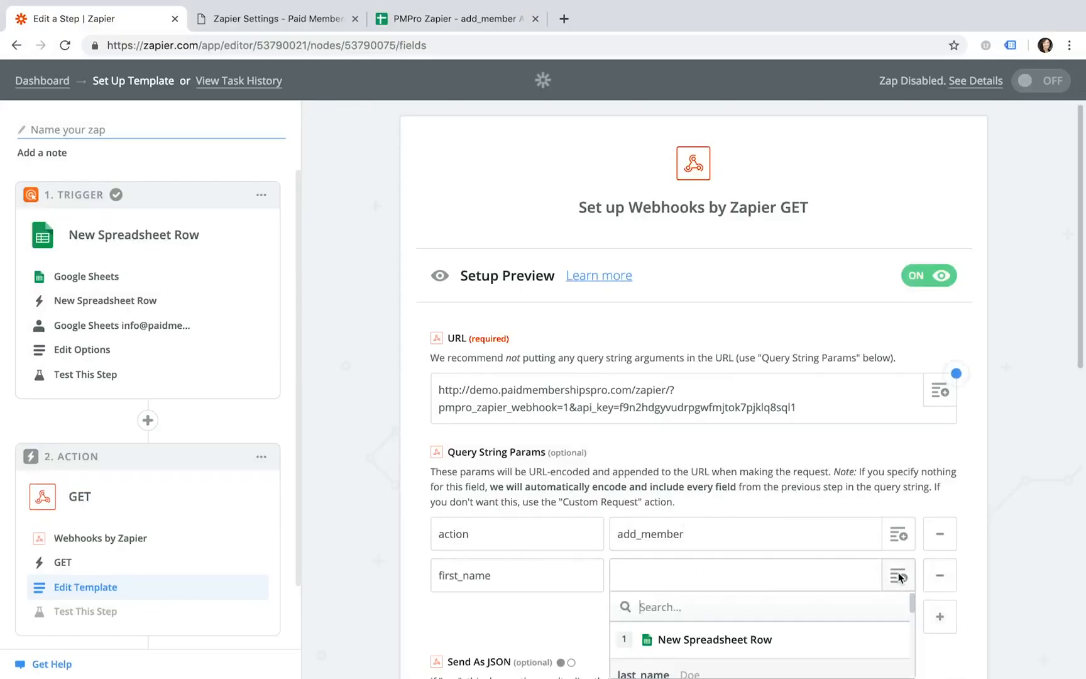
{"action": "scroll", "scroll_direction": "down", "scroll_amount": 3}
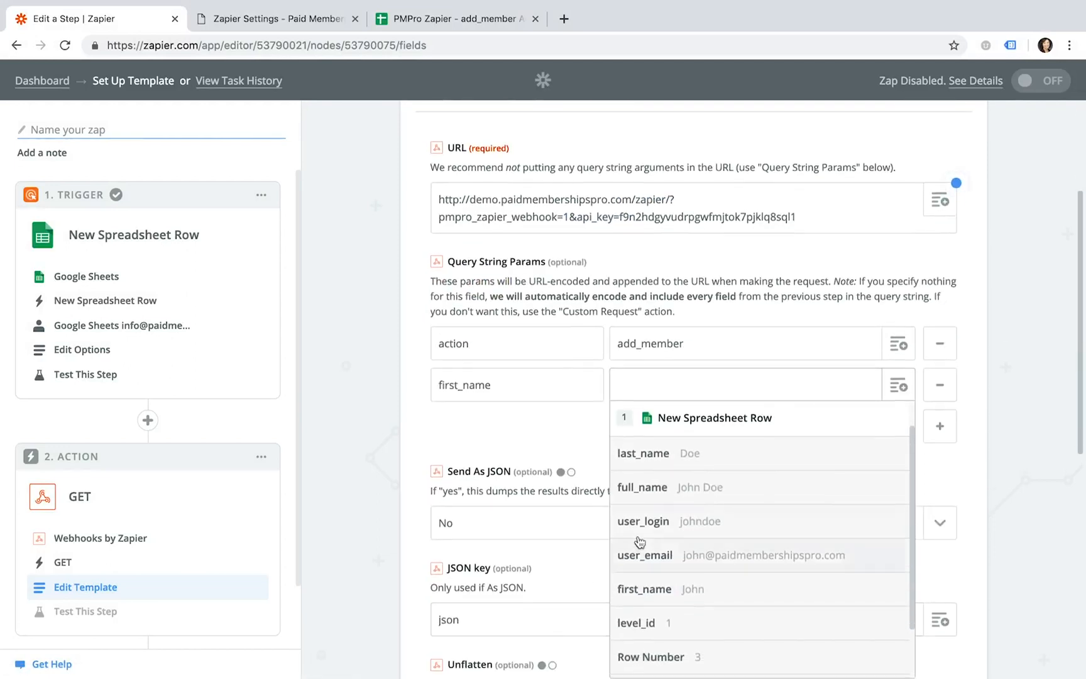
{"action": "left_click", "coordinate": [645, 588]}
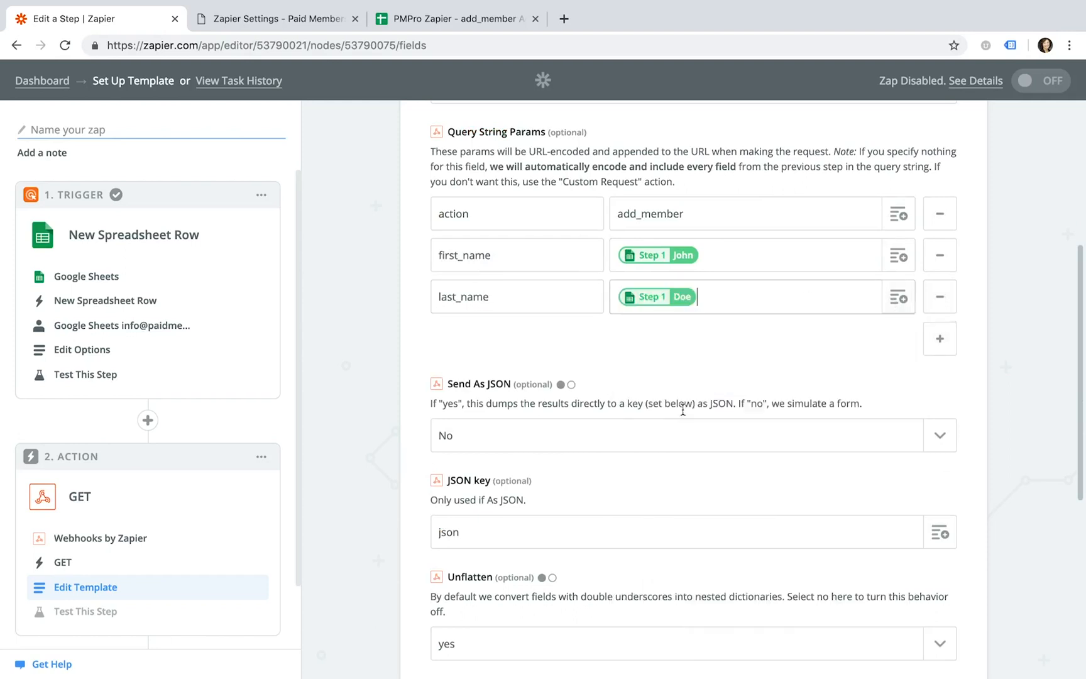
{"action": "left_click", "coordinate": [939, 338]}
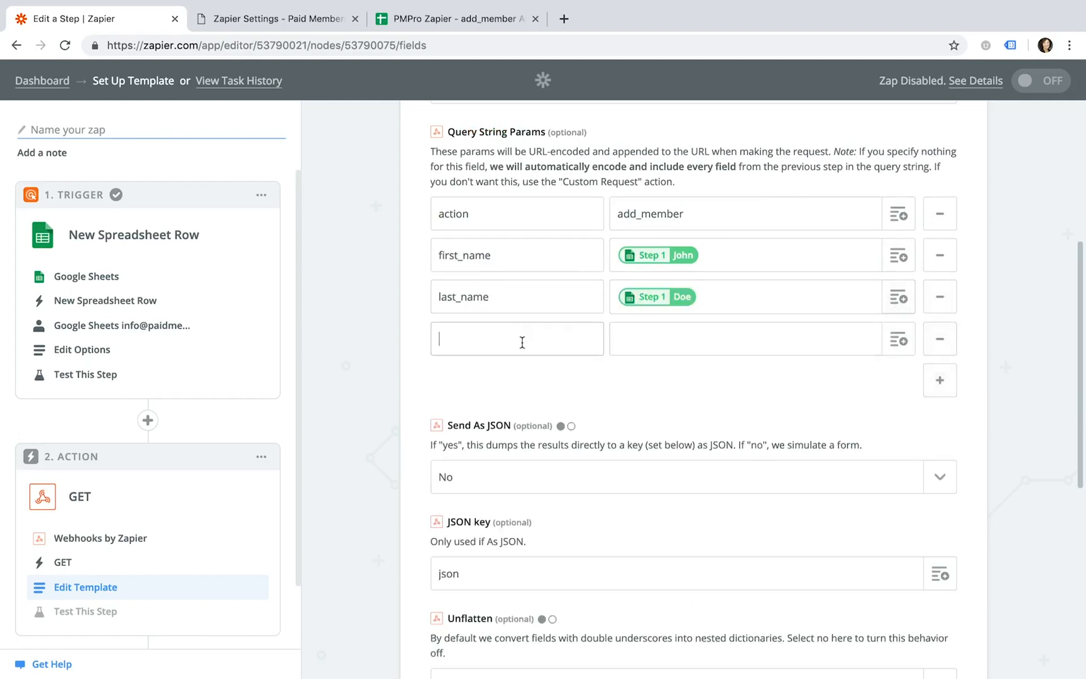
{"action": "type", "text": "user_lofin"}
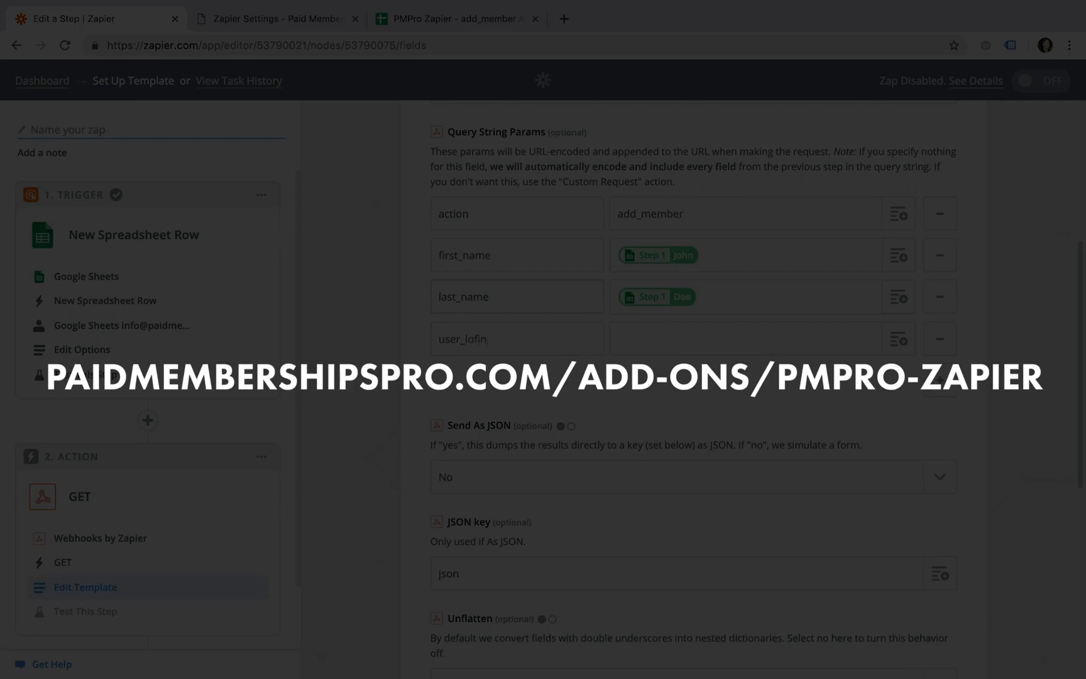
{"action": "left_click", "coordinate": [747, 339]}
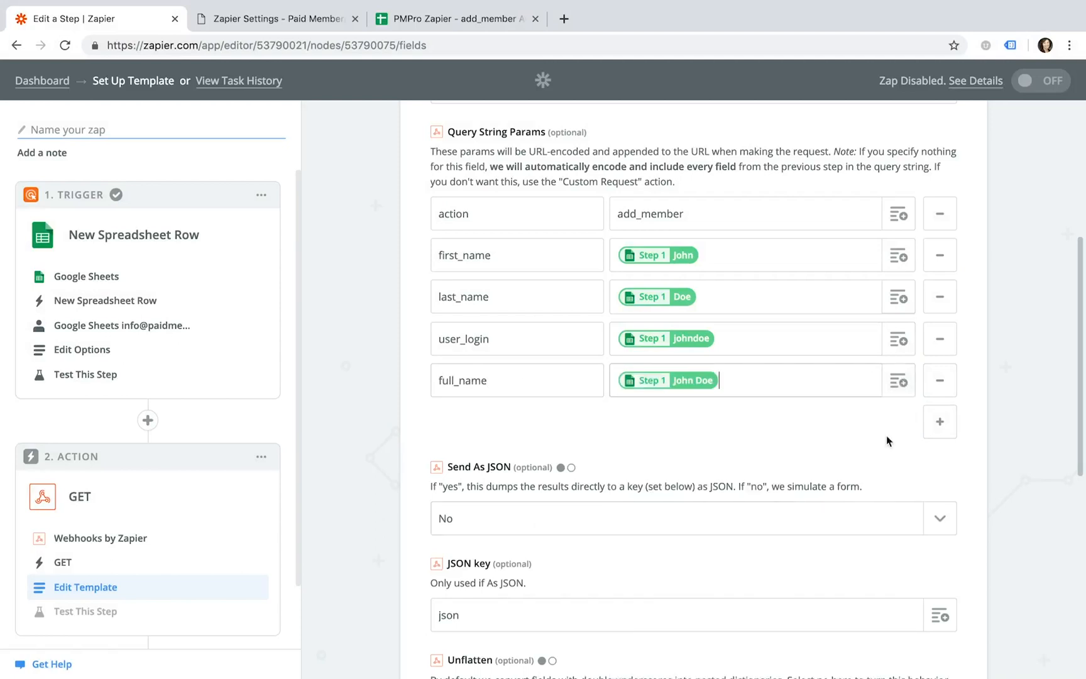
- Add a user_email query param mapped to the sheet's email address
{"action": "left_click", "coordinate": [938, 421]}
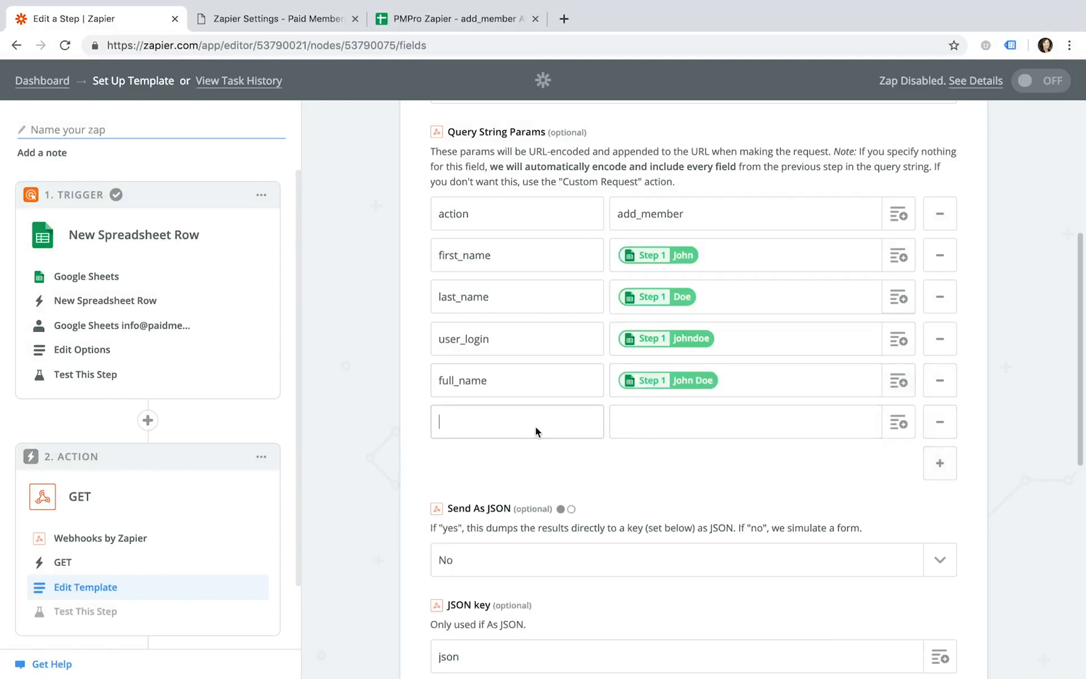
{"action": "type", "text": "user_e"}
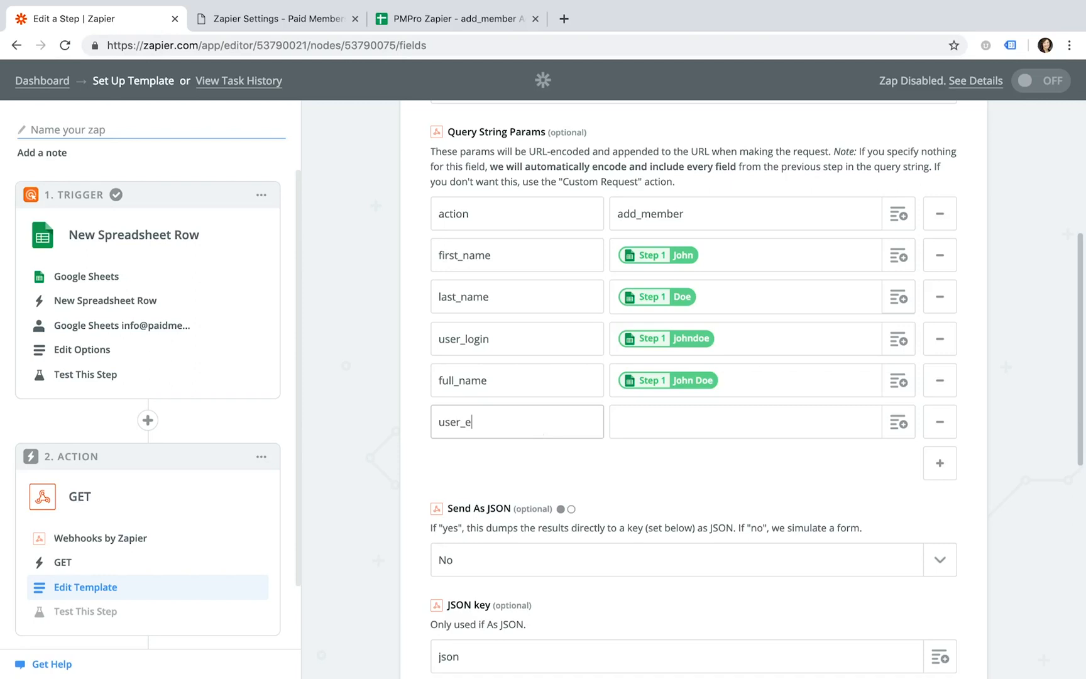
{"action": "type", "text": "mail"}
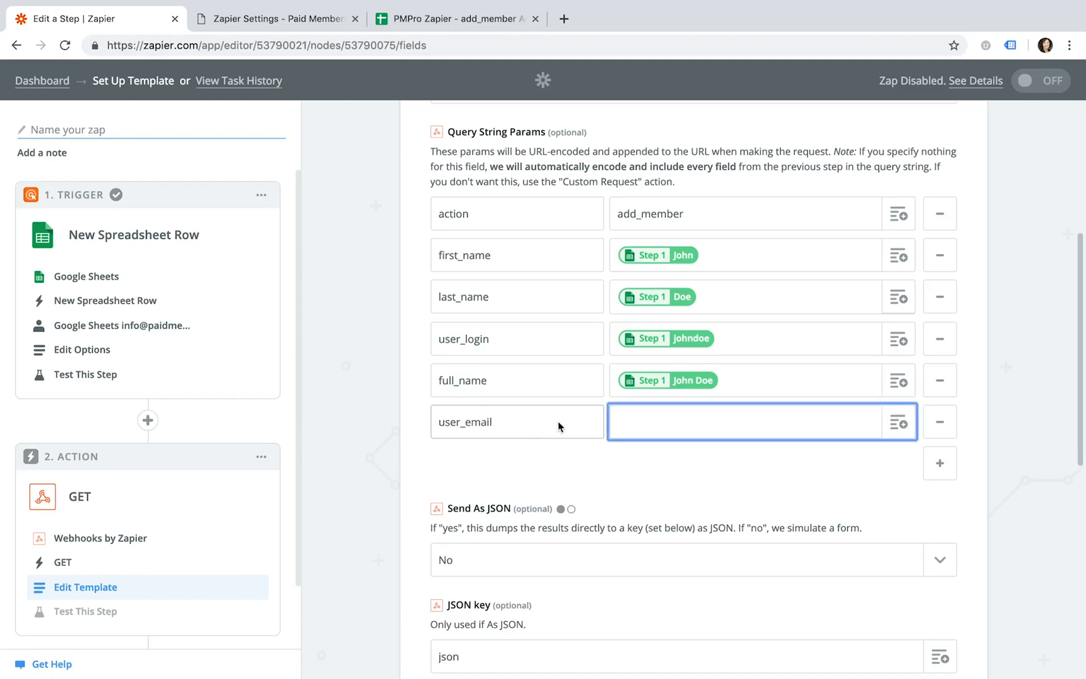
{"action": "left_click", "coordinate": [755, 421]}
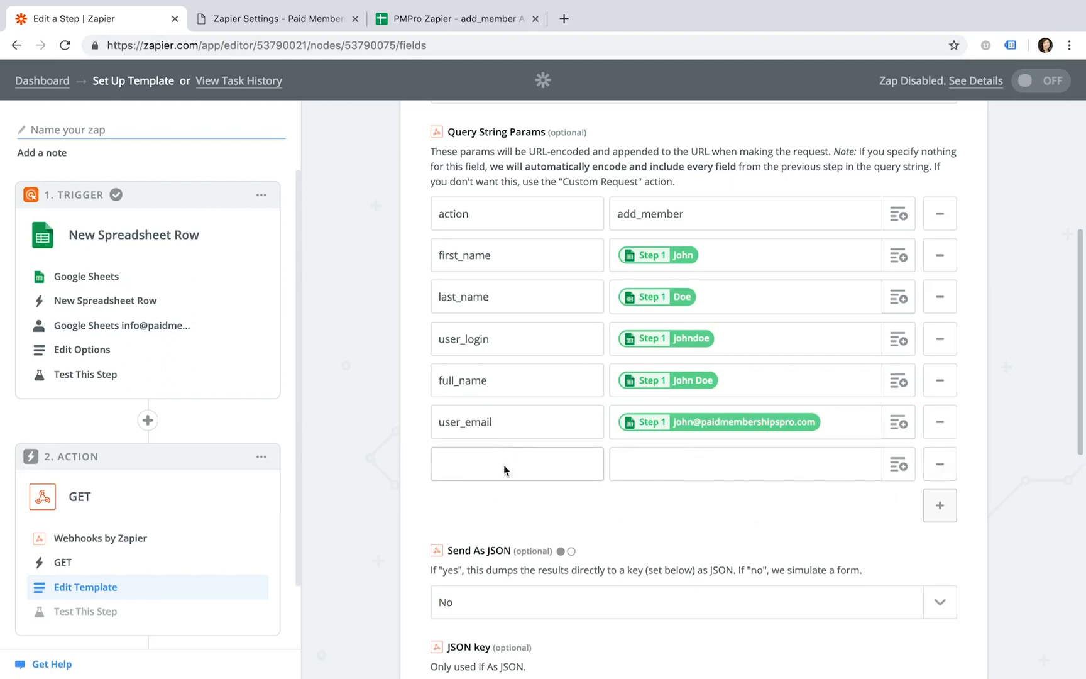
- Add a level_id query param mapped to Step 1's level_id column
{"action": "left_click", "coordinate": [516, 464]}
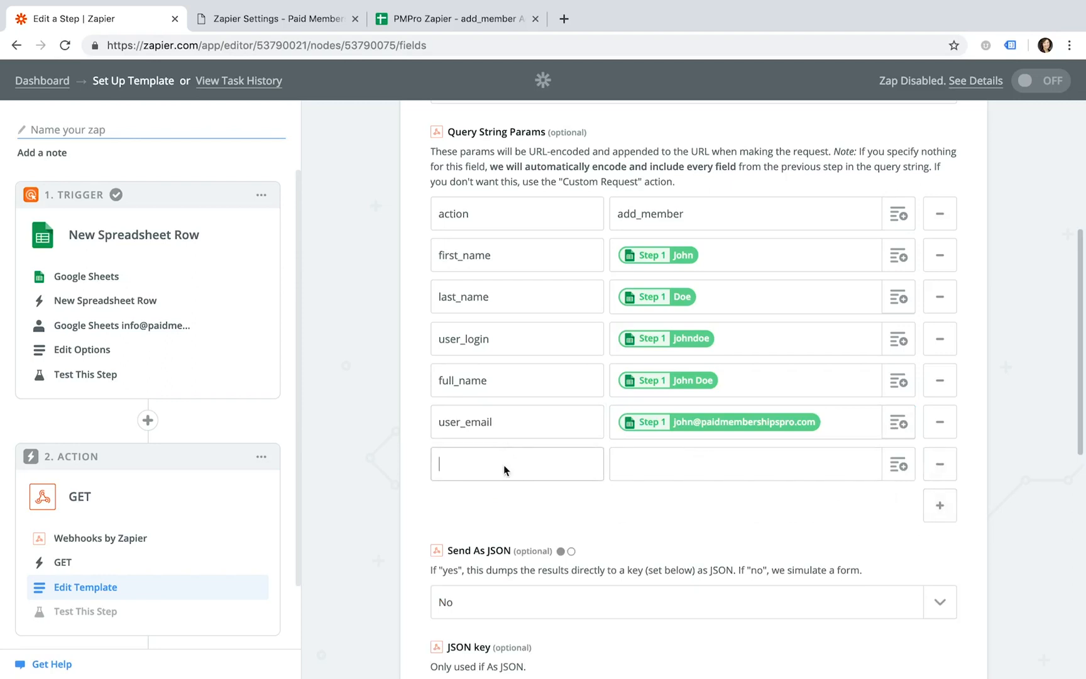
{"action": "type", "text": "level_id"}
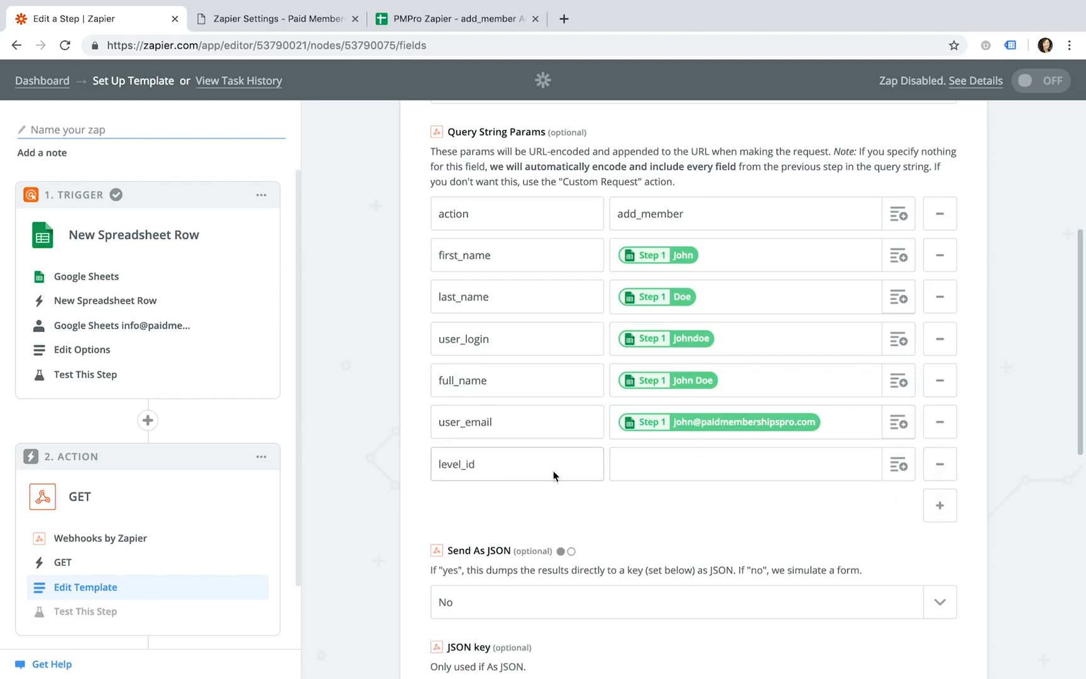
{"action": "left_click", "coordinate": [752, 464]}
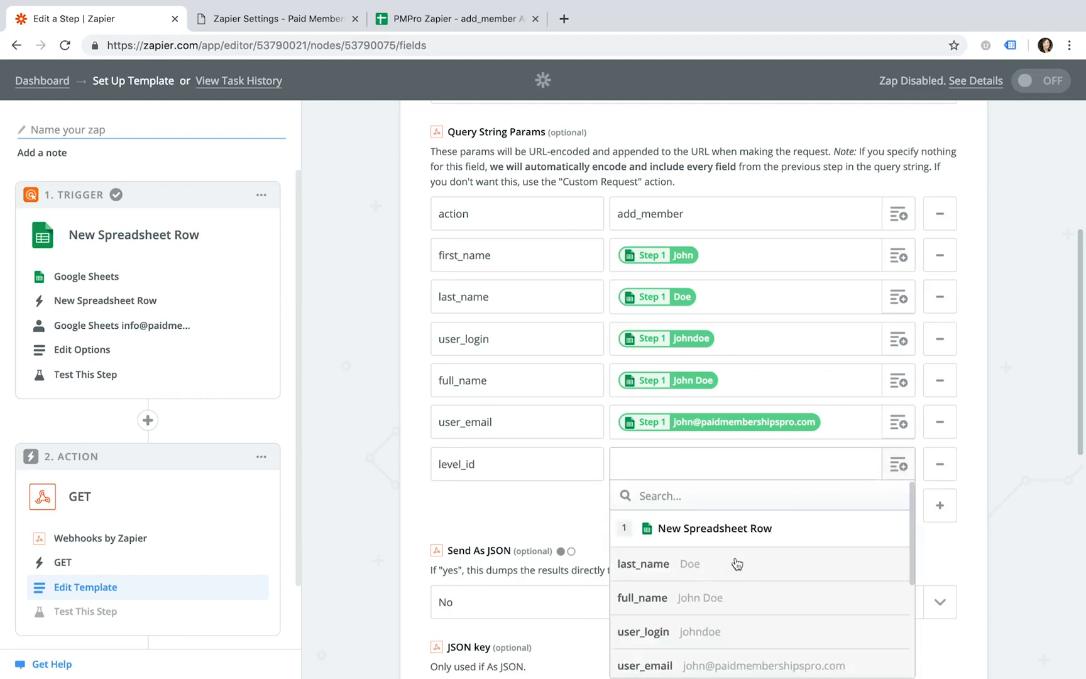
{"action": "scroll", "scroll_direction": "down", "scroll_amount": 3}
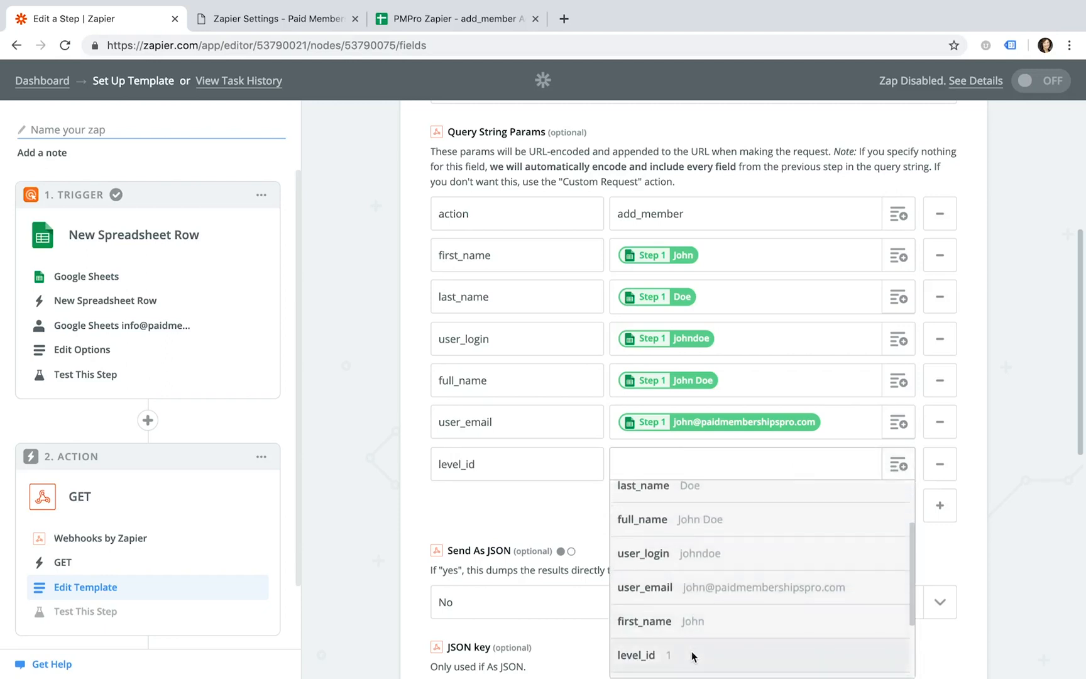
{"action": "left_click", "coordinate": [636, 654]}
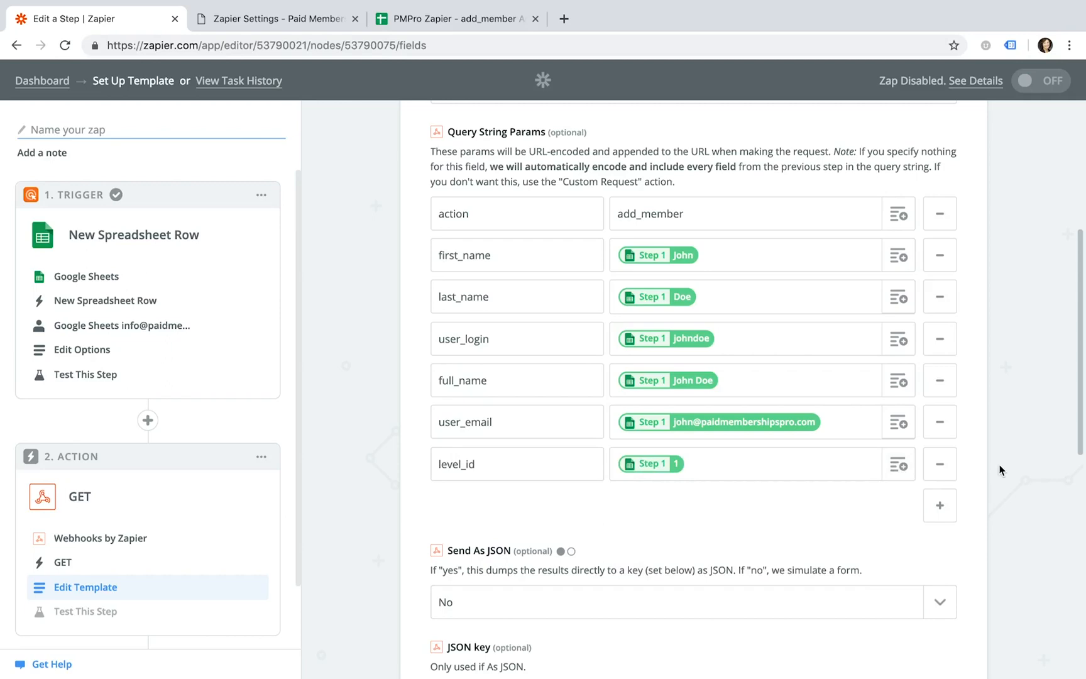
{"action": "scroll", "scroll_direction": "down", "scroll_amount": 3}
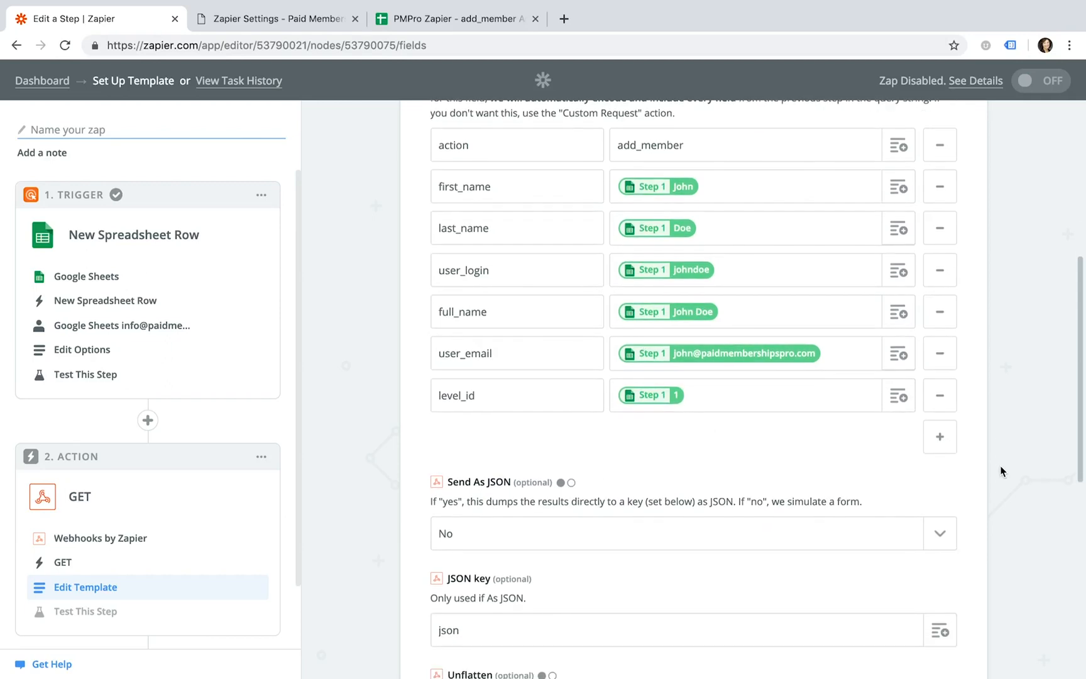
{"action": "scroll", "scroll_direction": "down", "scroll_amount": 3}
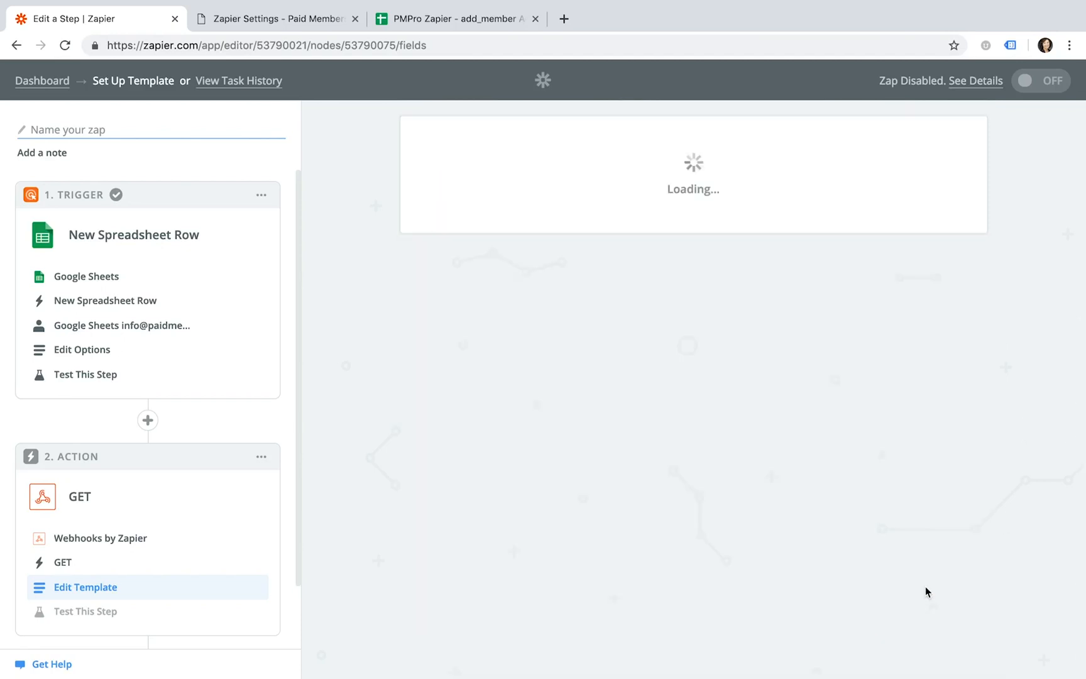
- Send a test GET request to the membership site and finish the Zap steps
{"action": "left_click", "coordinate": [86, 611]}
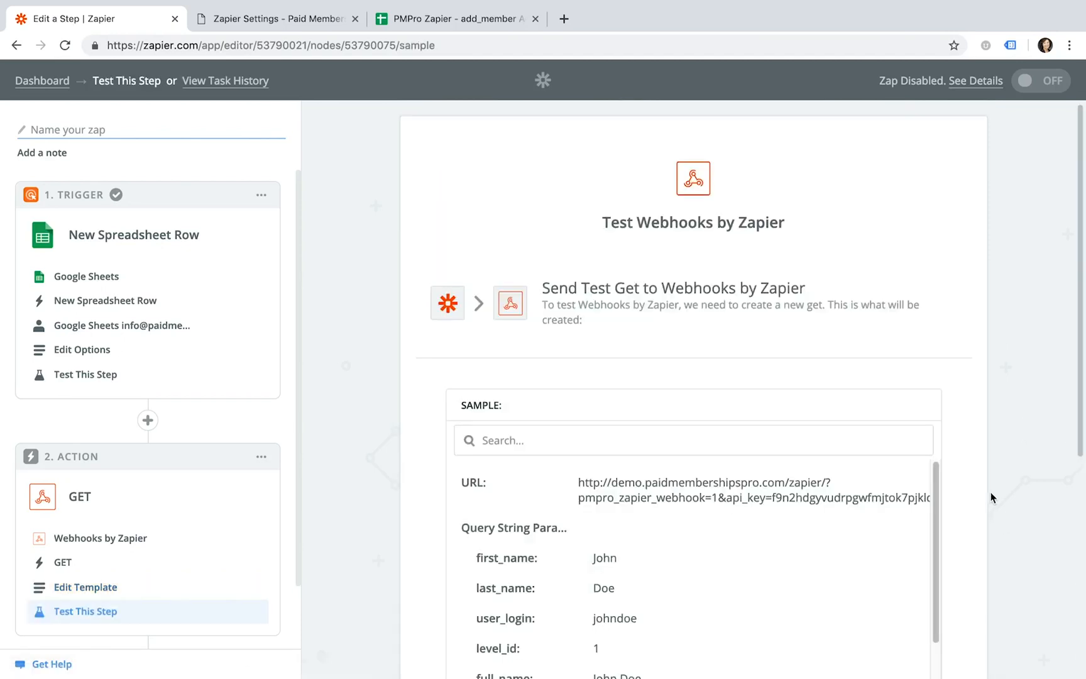
{"action": "scroll", "scroll_direction": "down", "scroll_amount": 3}
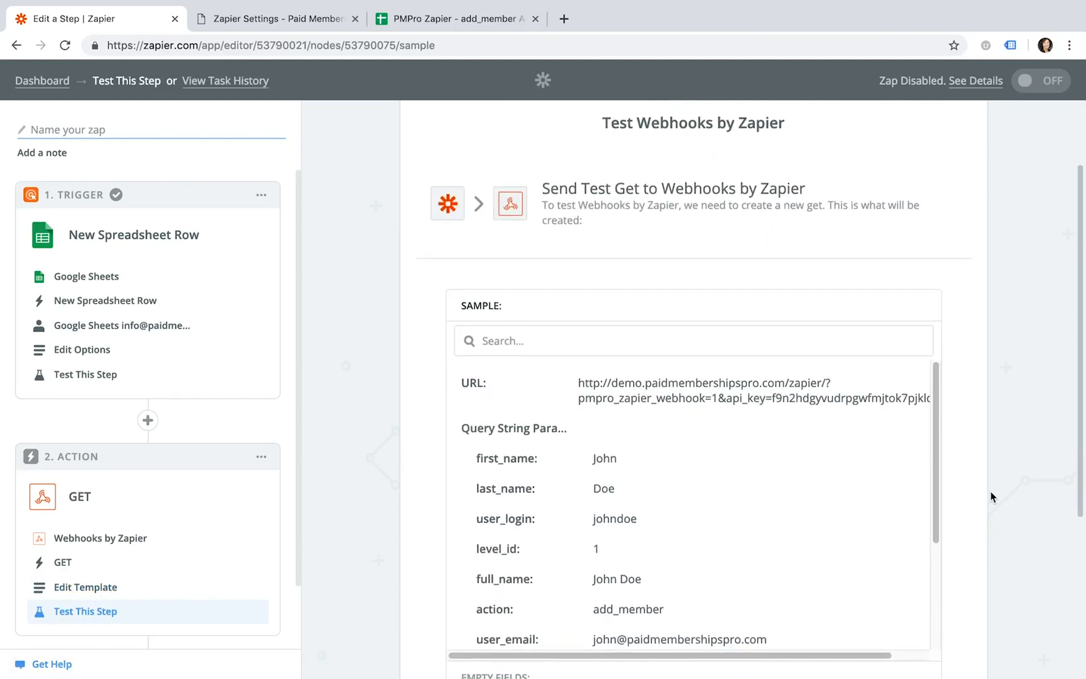
{"action": "scroll", "scroll_direction": "down", "scroll_amount": 3}
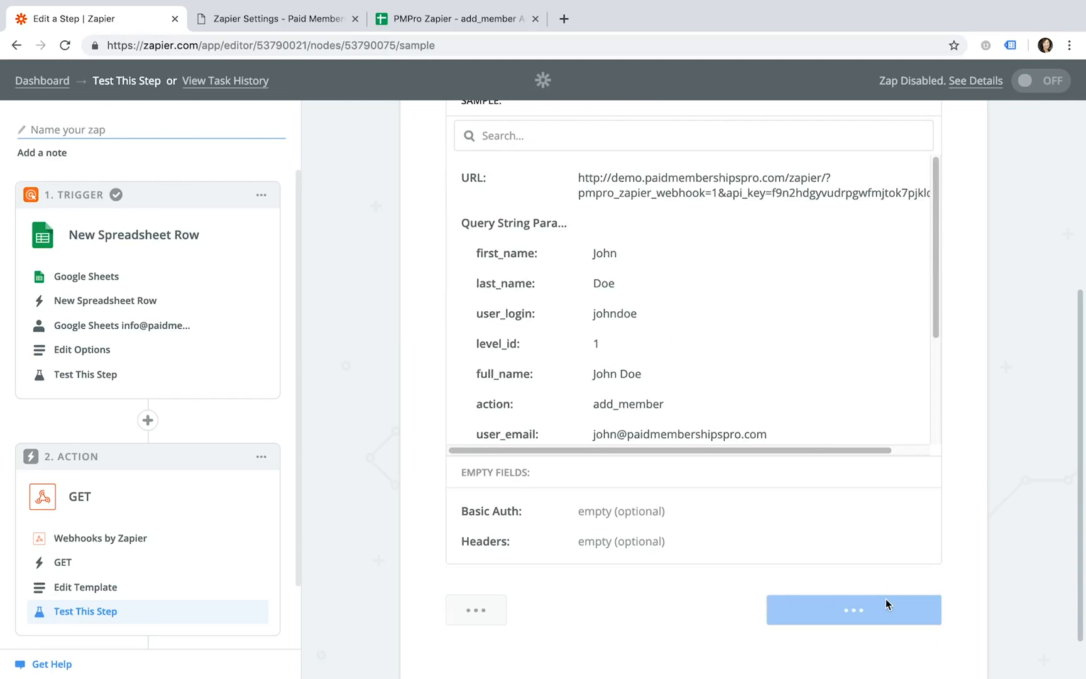
{"action": "left_click", "coordinate": [853, 609]}
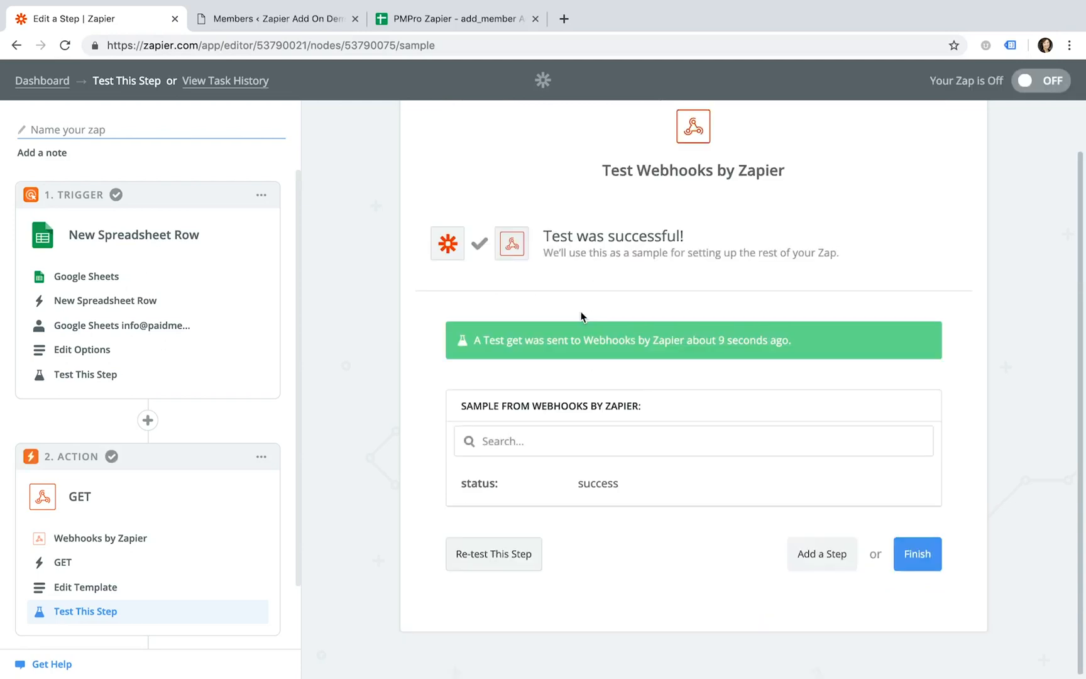
{"action": "left_click", "coordinate": [916, 553]}
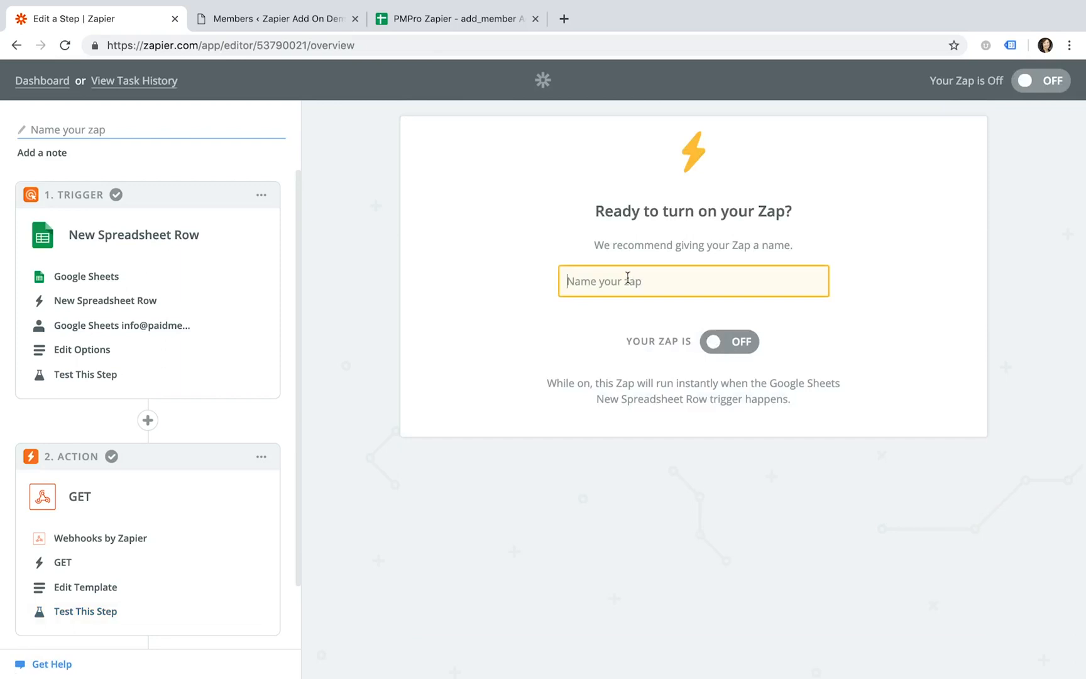
- Name the Zap 'Create Member in my Site', turn it on, and return to the spreadsheet
{"action": "type", "text": "Create Member in my"}
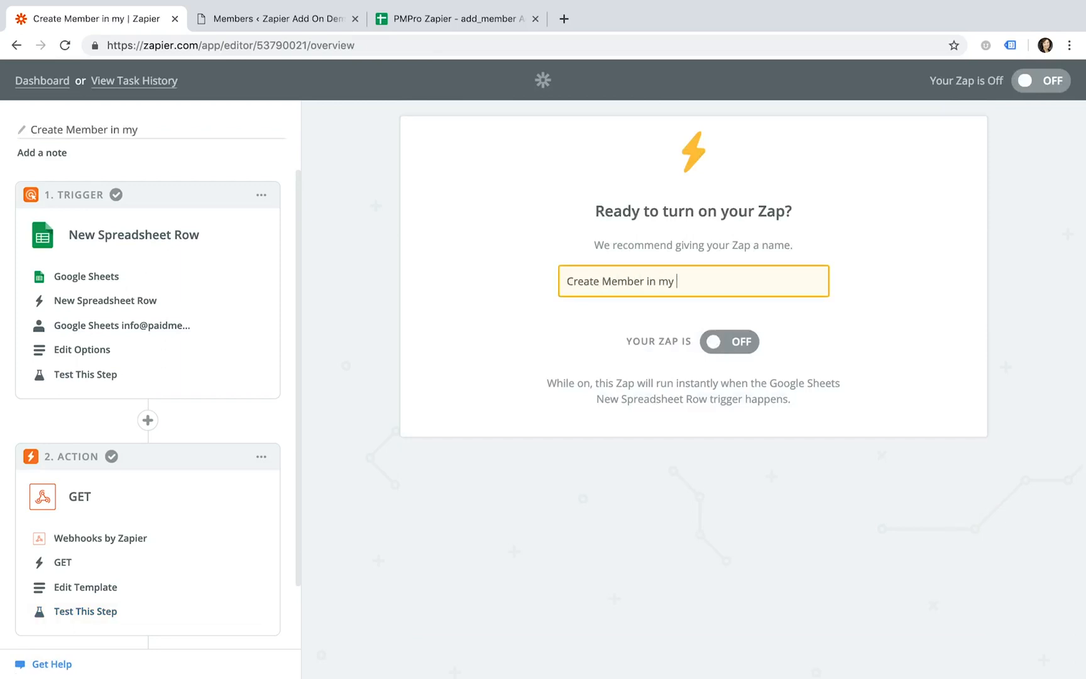
{"action": "type", "text": "Site"}
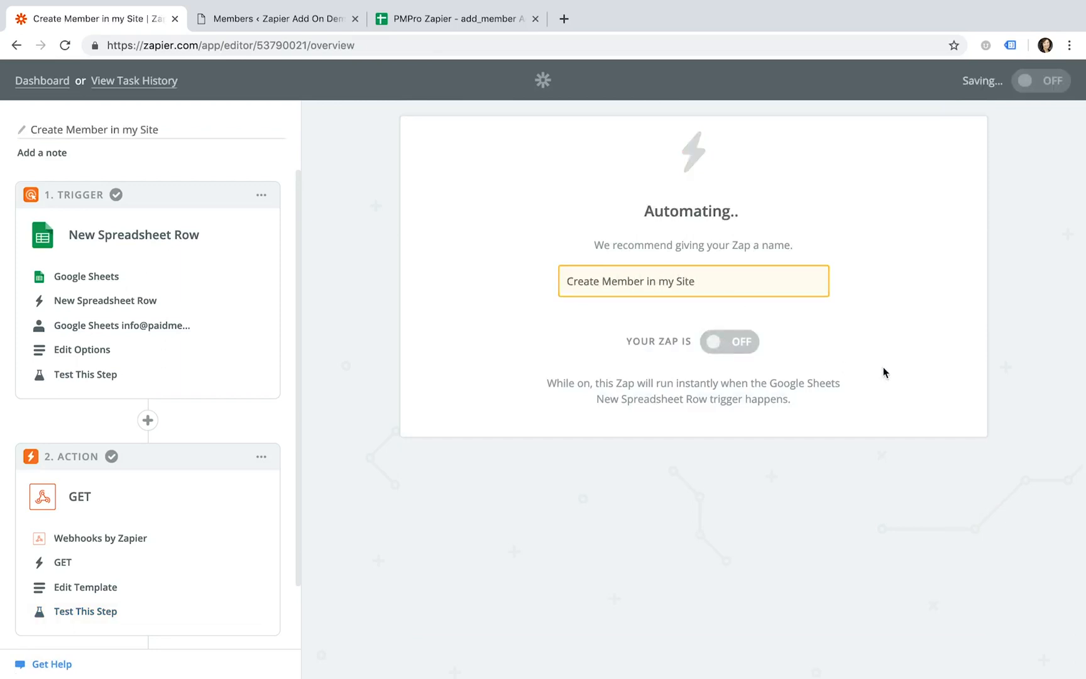
{"action": "left_click", "coordinate": [728, 341]}
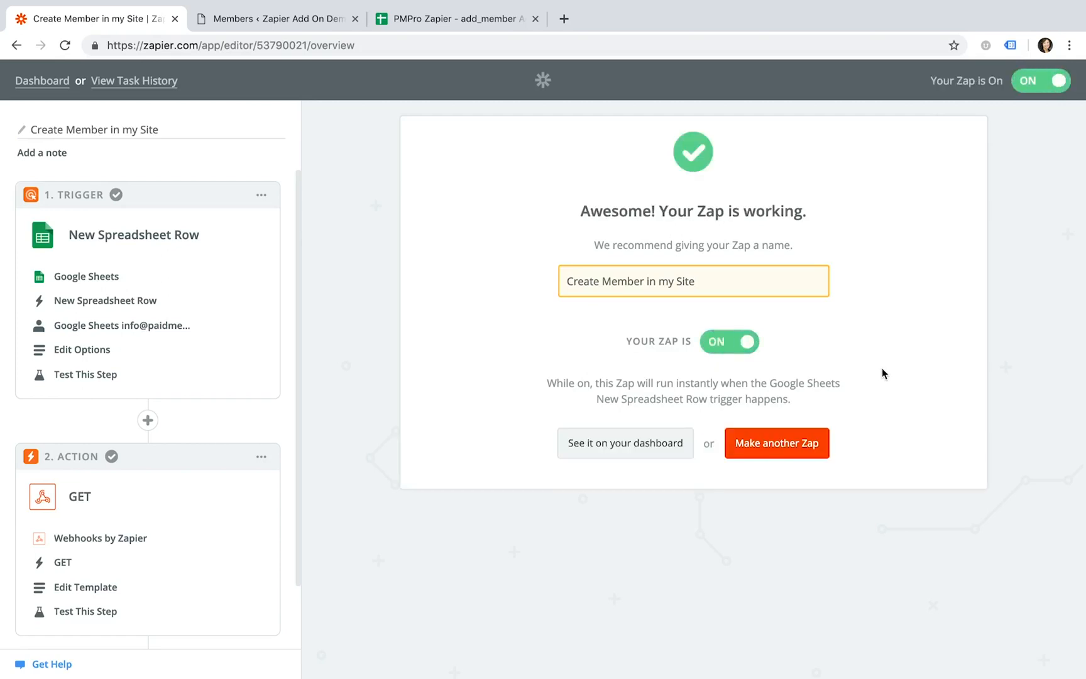
{"action": "left_click", "coordinate": [457, 19]}
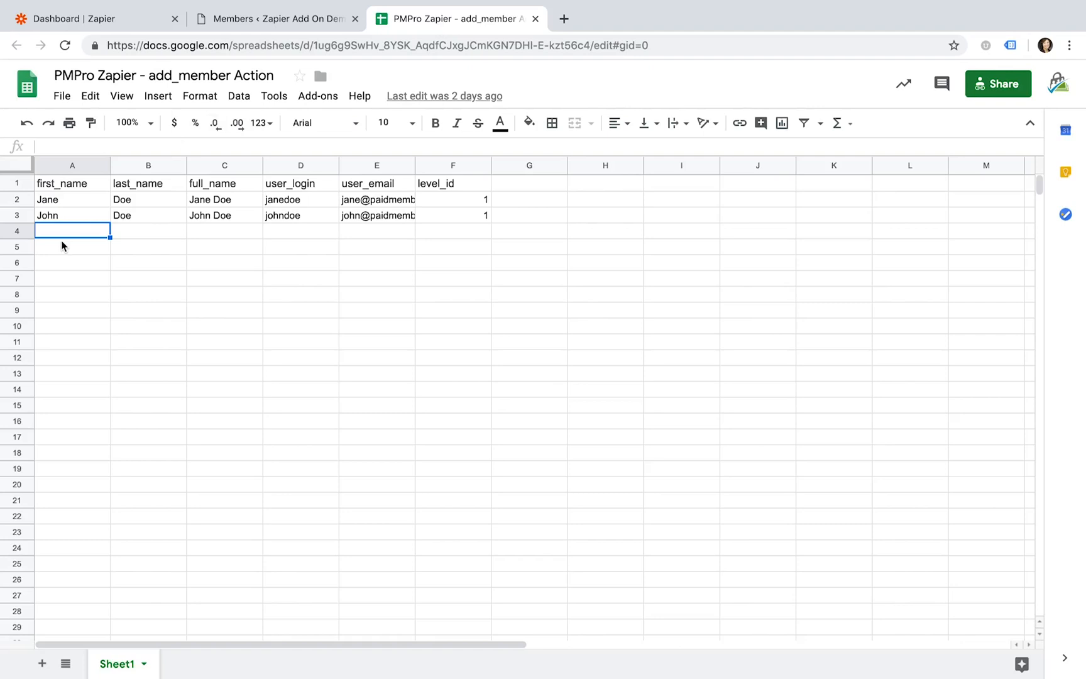
- Enter Jeremy, Doe, Jeremy Doe, jeremydoe, his paidmemberships email and level 1 in row 4
{"action": "type", "text": "Jeremy"}
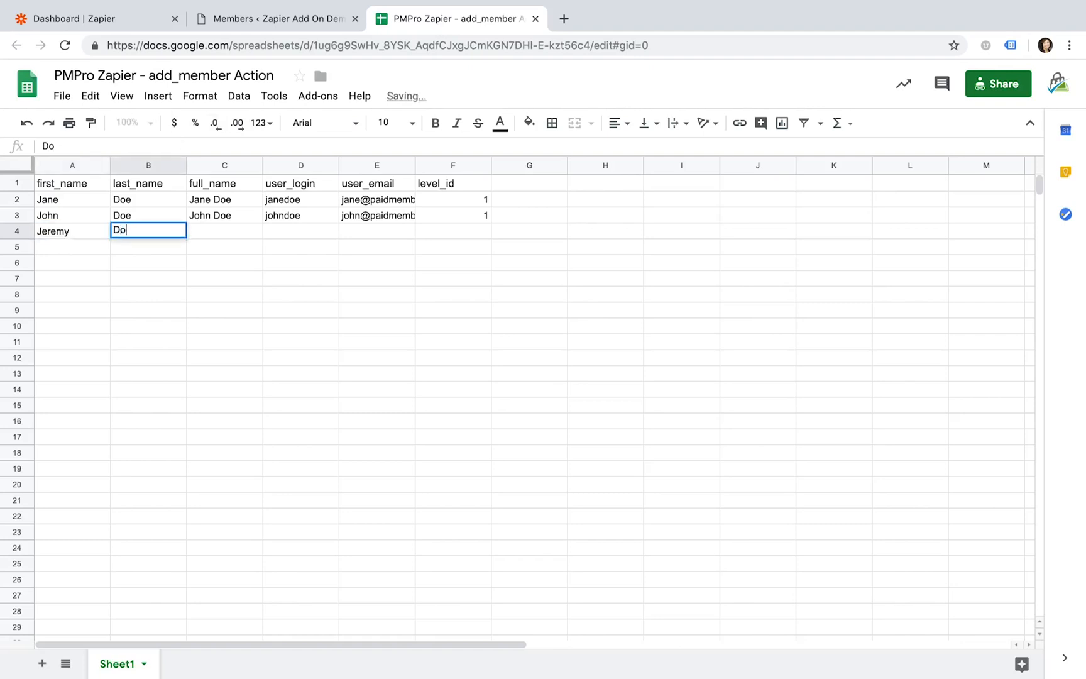
{"action": "type", "text": "Jeremy Doe"}
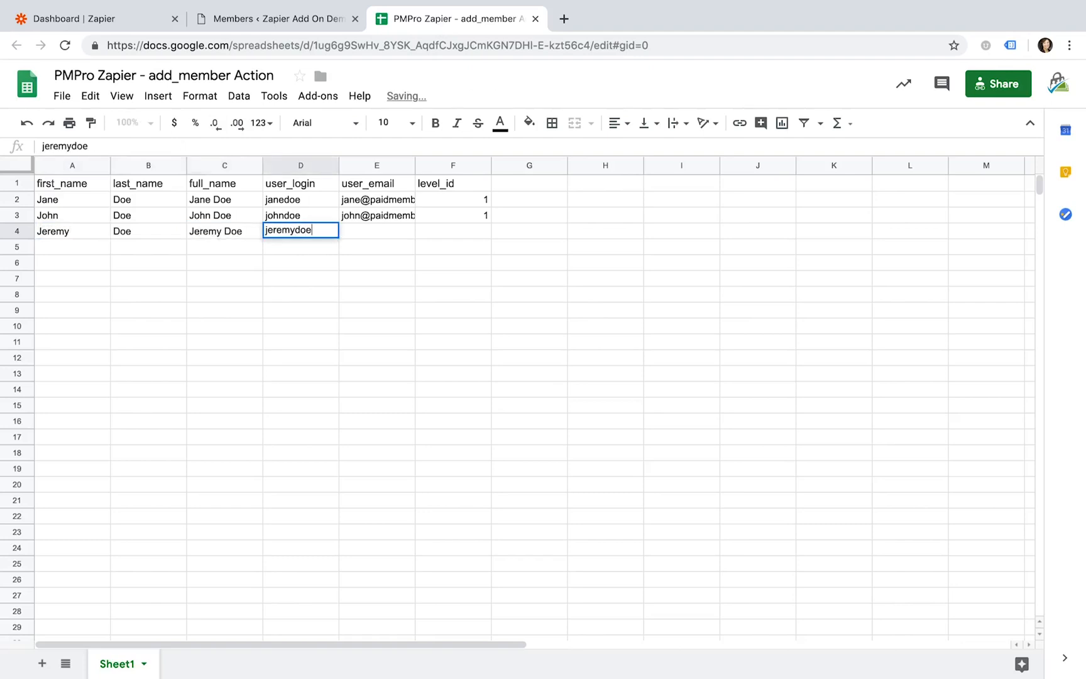
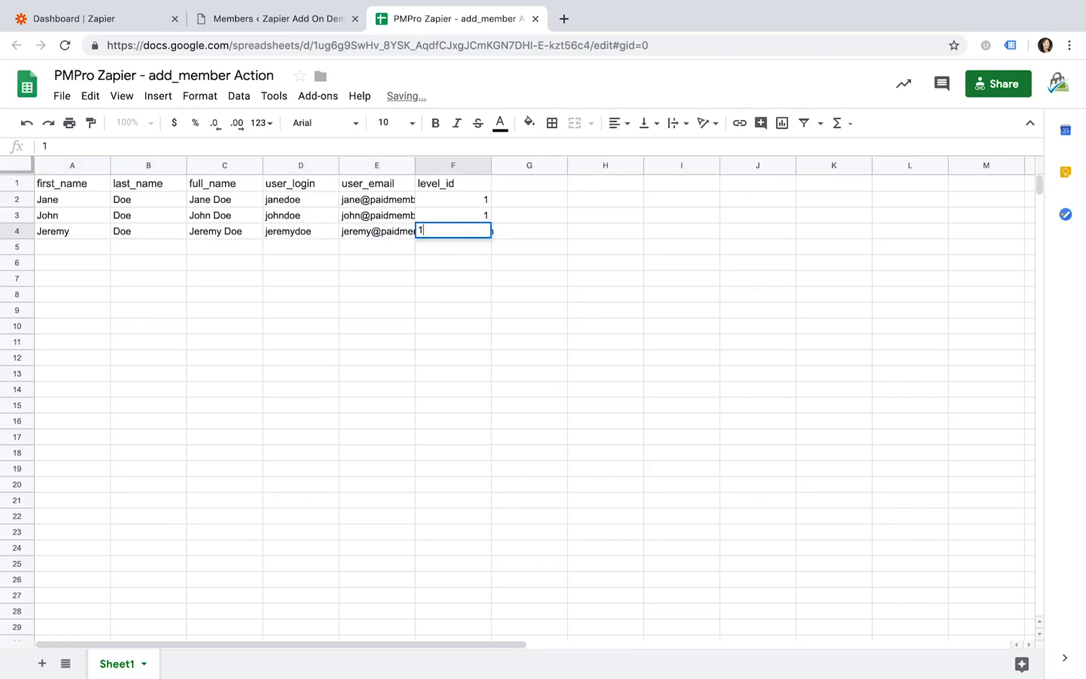
{"action": "left_click", "coordinate": [376, 230]}
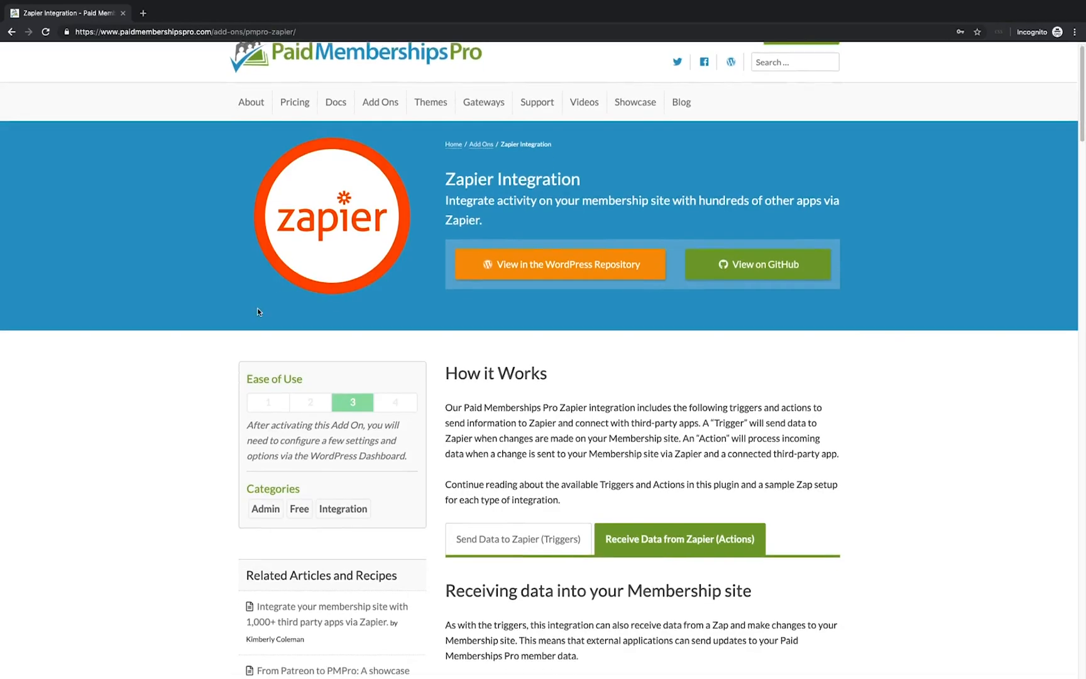
- View the Zapier add-on's Send Data to Zapier (Triggers) section, then go to Support
{"action": "scroll", "scroll_direction": "down", "scroll_amount": 3}
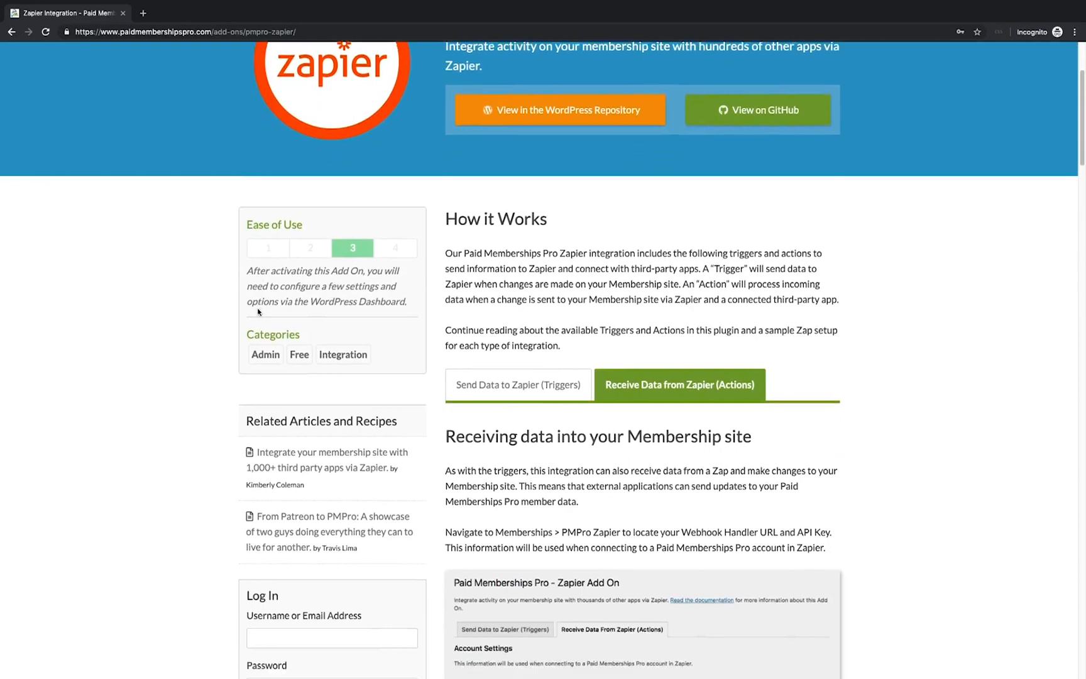
{"action": "left_click", "coordinate": [517, 385]}
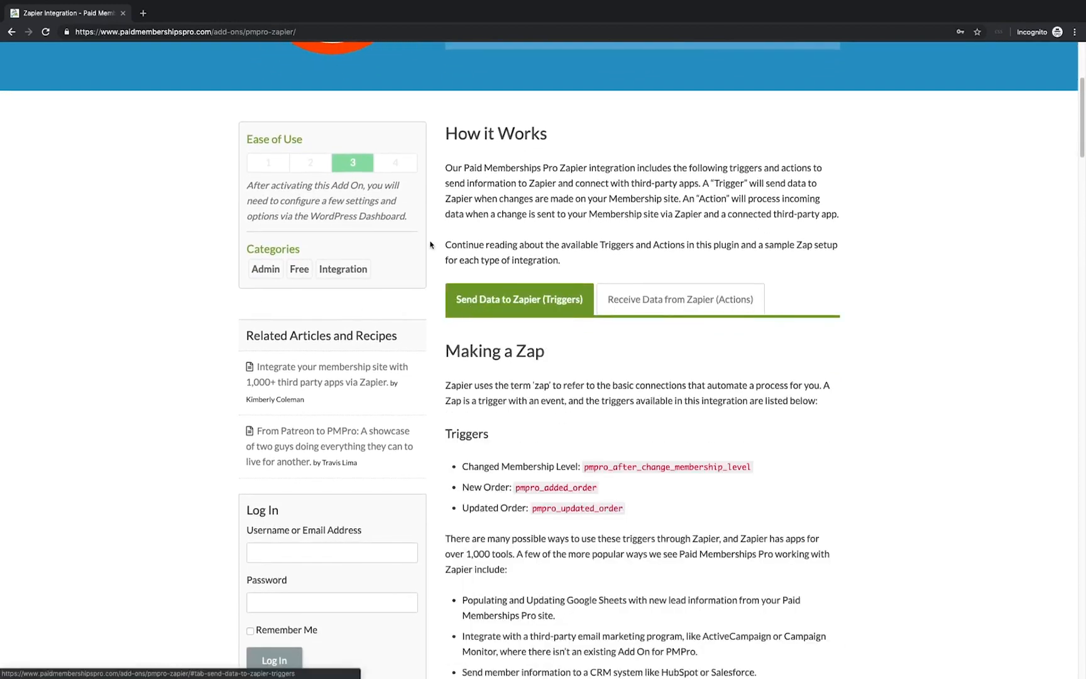
{"action": "scroll", "scroll_direction": "up", "scroll_amount": 3}
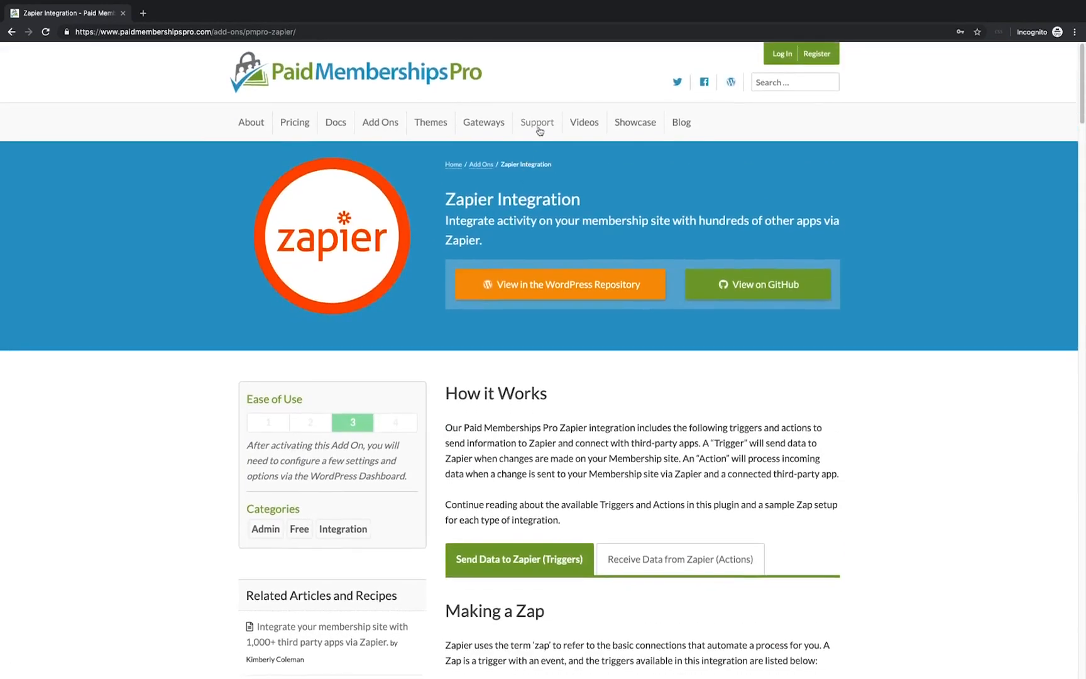
{"action": "left_click", "coordinate": [537, 122]}
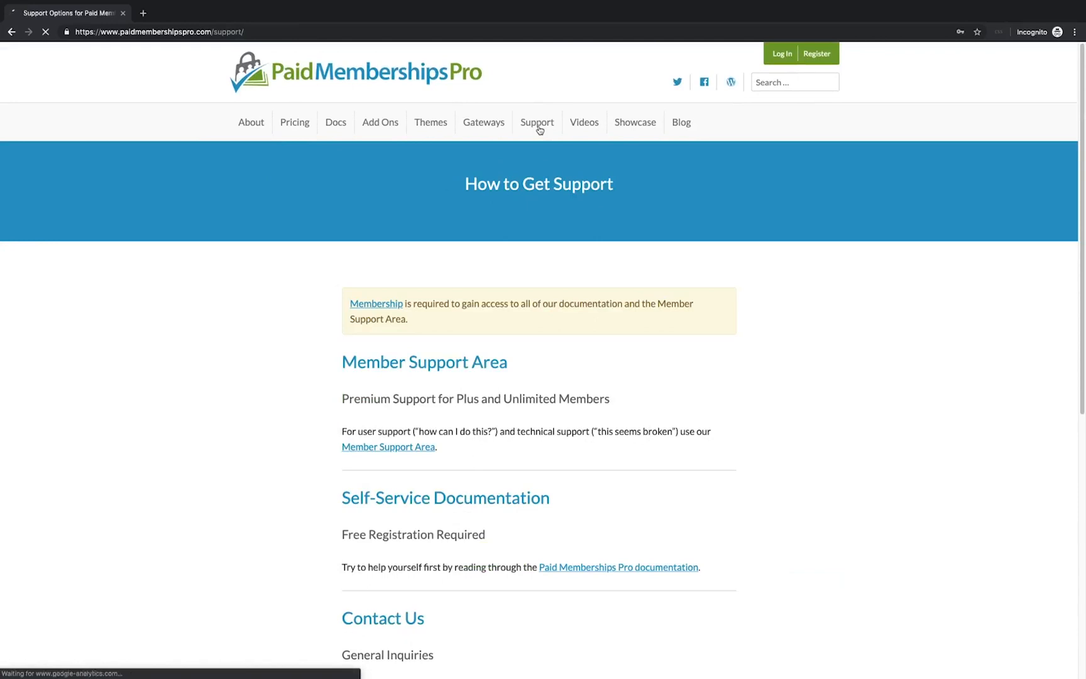